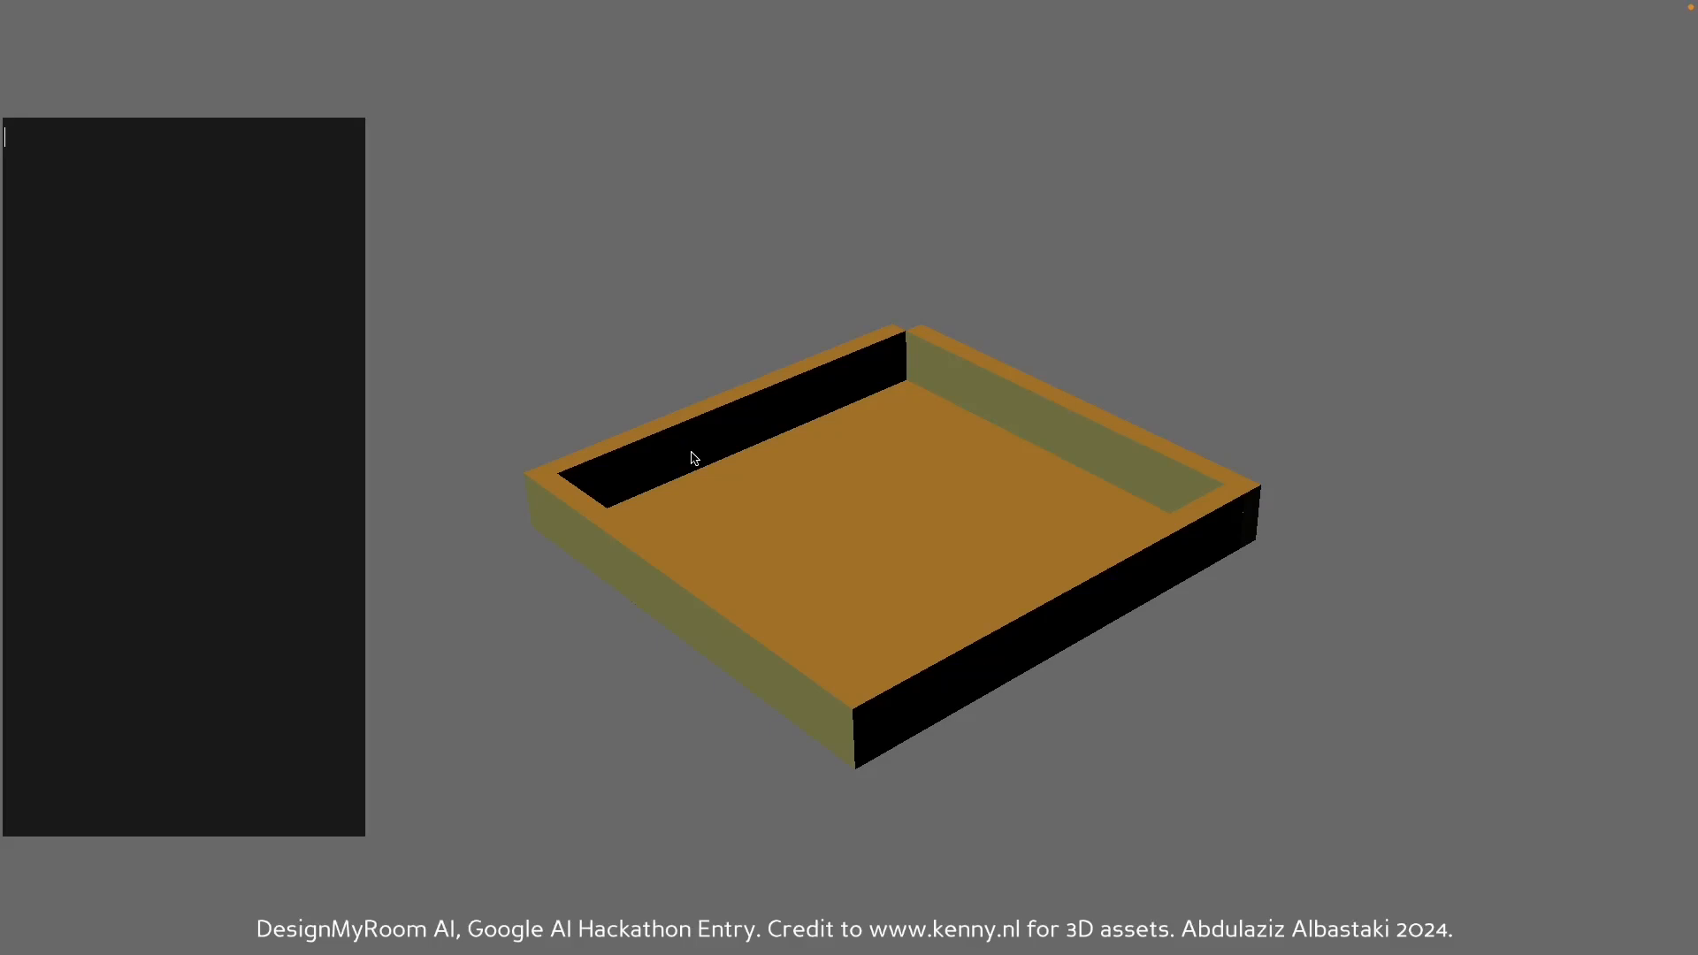
mouse_move(823, 460)
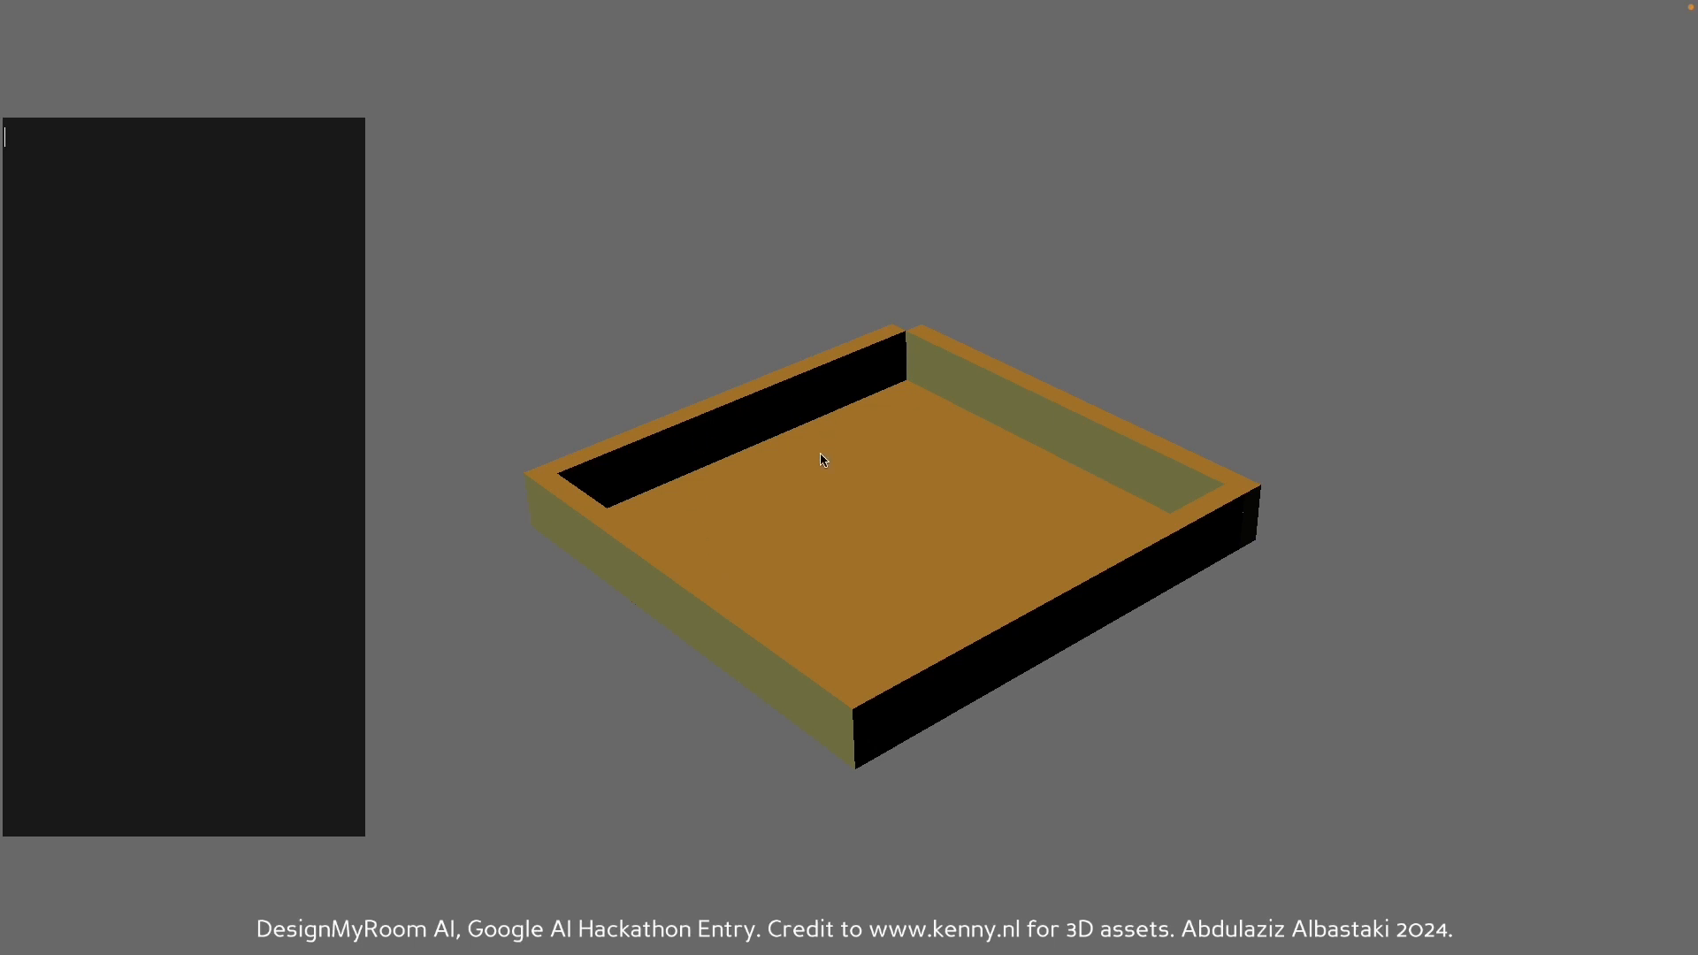
mouse_move(227, 329)
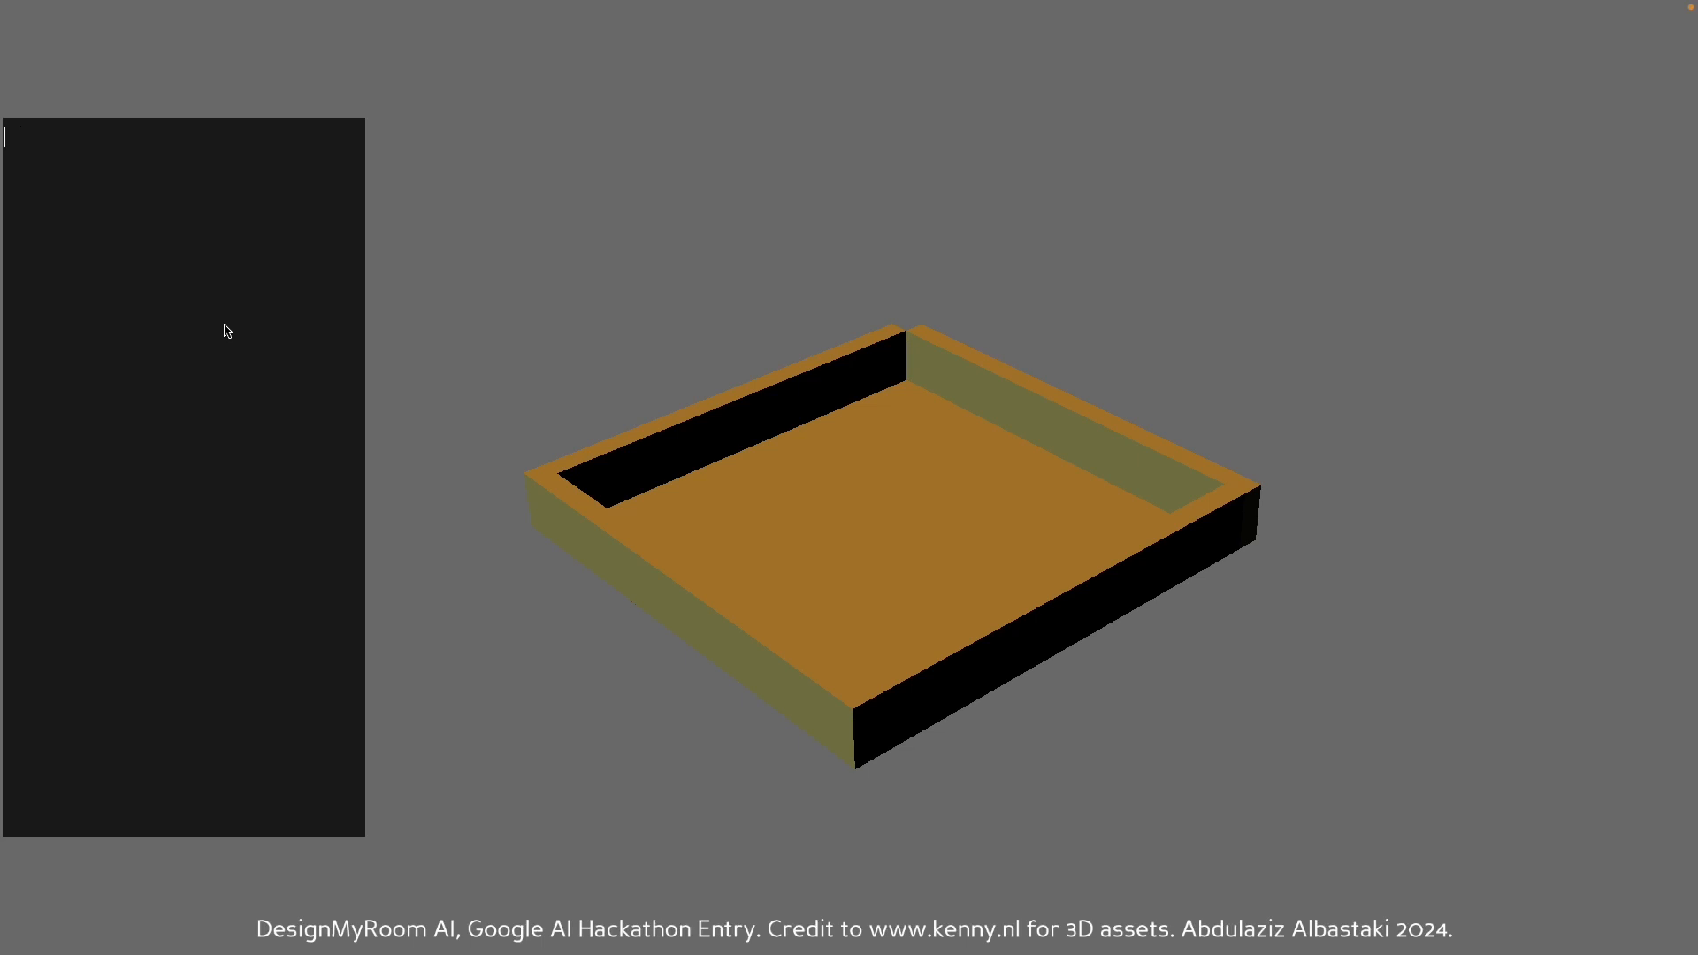
Enter the request 'a TV facing a sofa' so the AI places both mid-room
type("a TV facing a sofa")
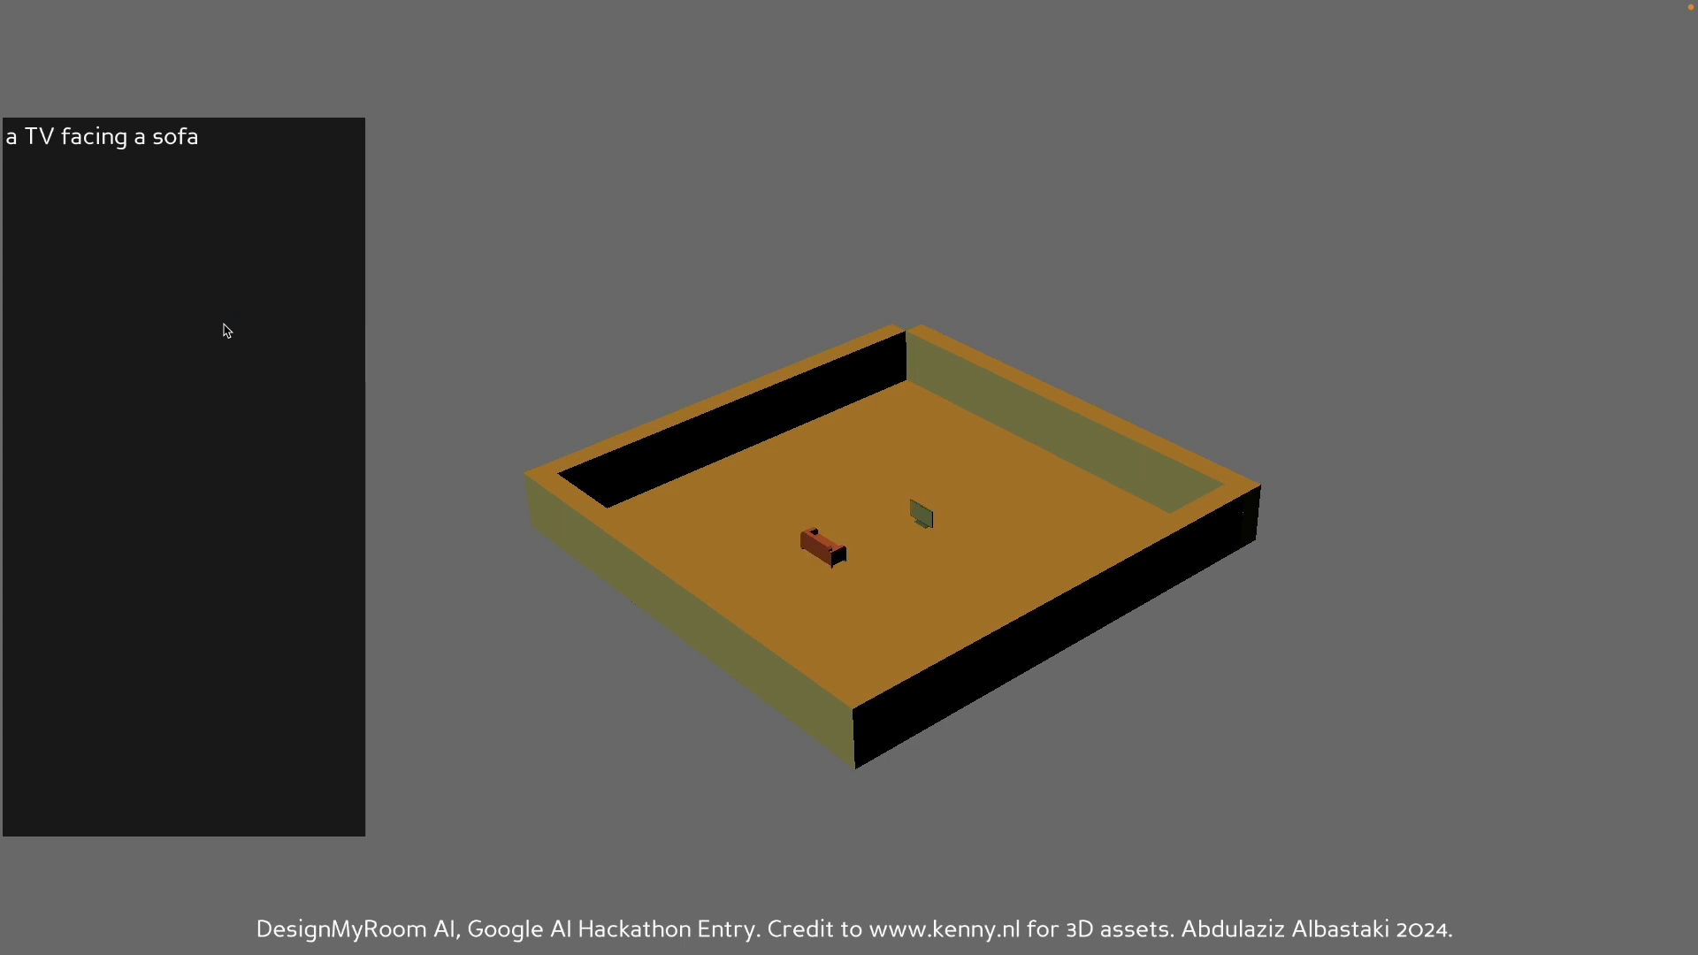
mouse_move(874, 556)
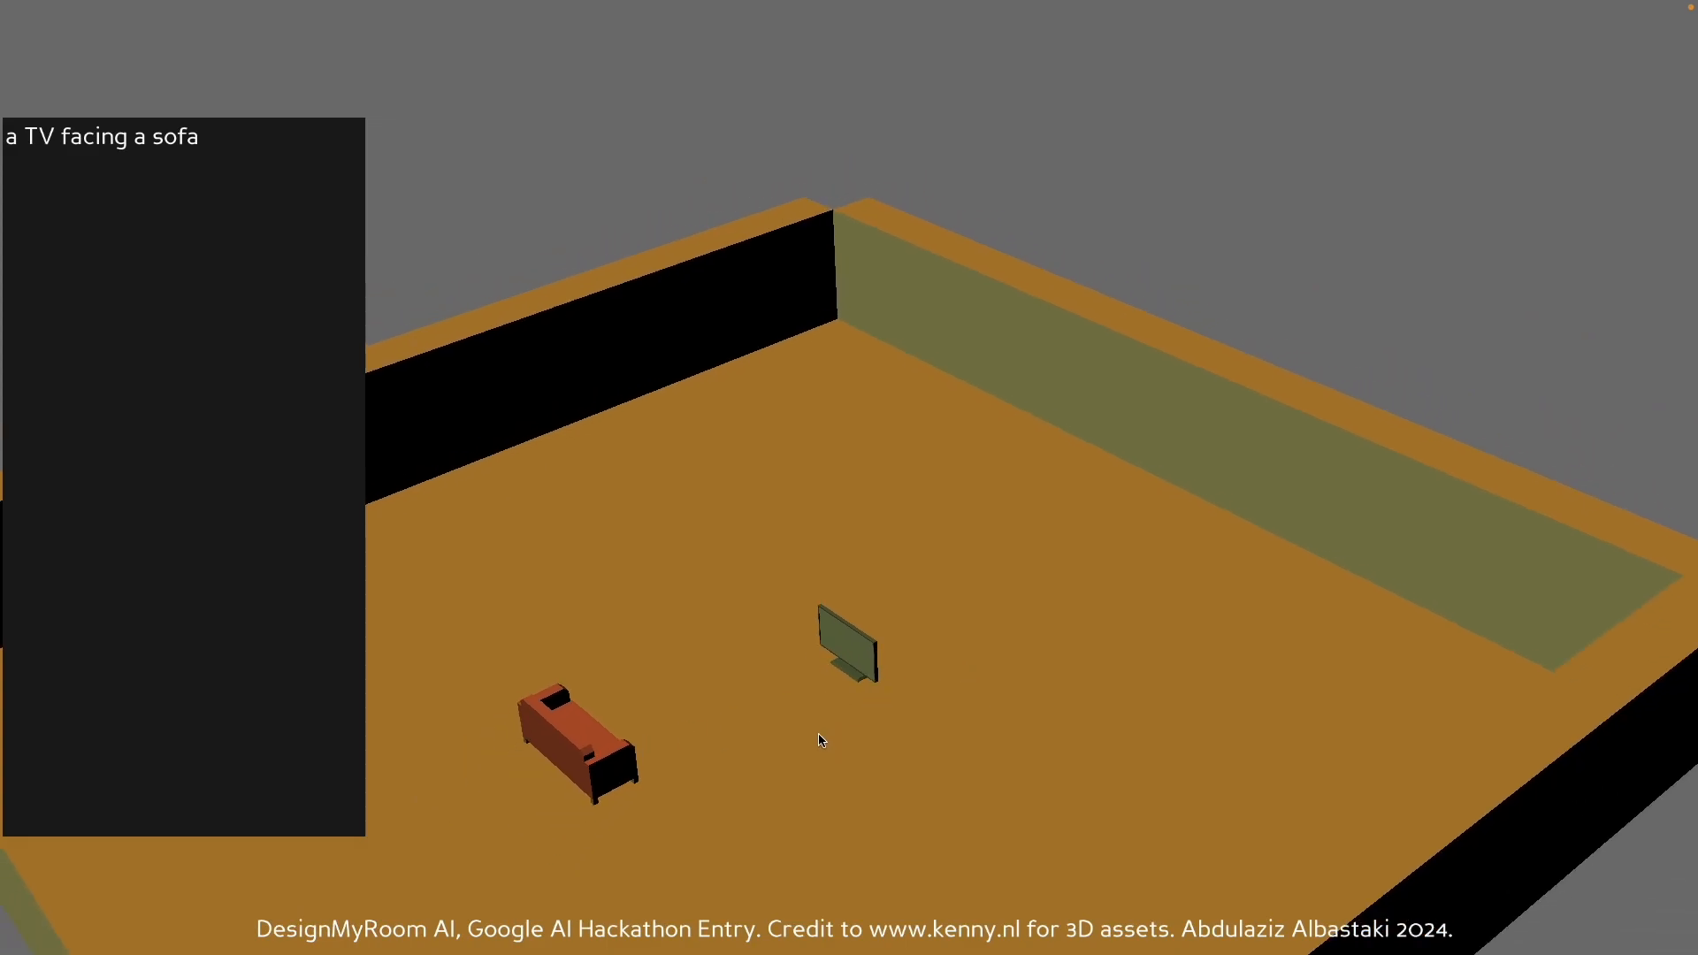
Enter the full living-room request: sofa, squared coffee table in front, rug, lounge chair and toilet seat
type("Design a living room with a sofa with a squared coffee table in front of it. In between the coffee table and a sofa is a rug. There must also be a lounge chair beside the coffee table, and a toilet seat at the edge of the room")
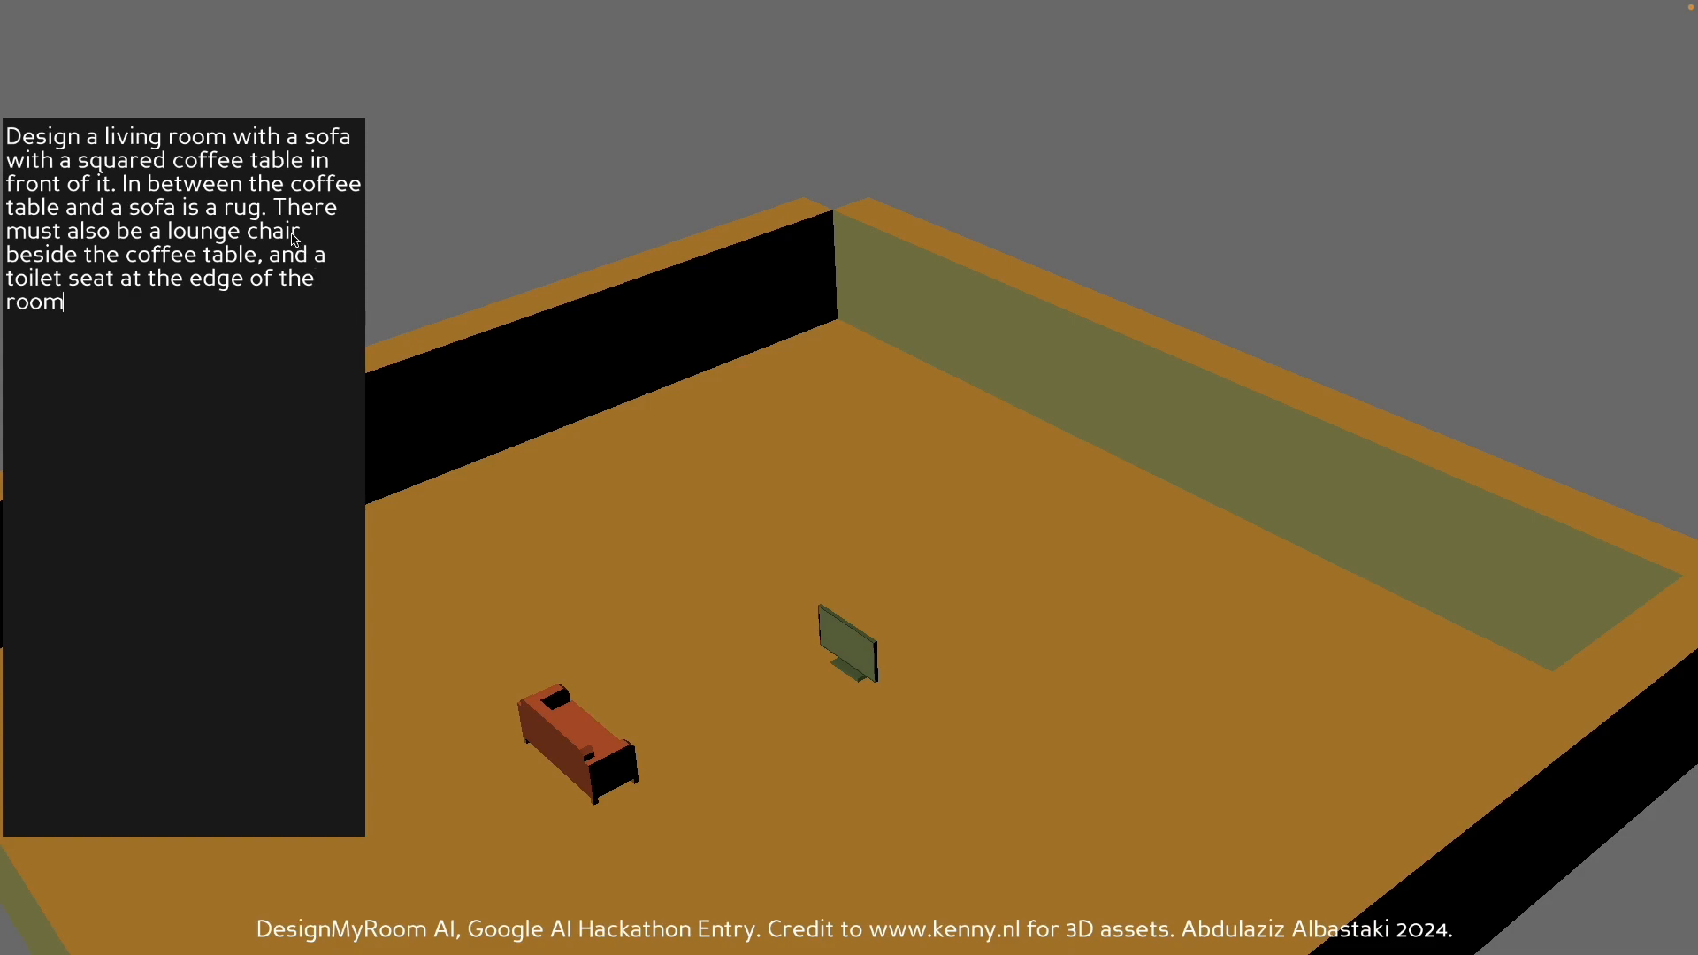
mouse_move(219, 165)
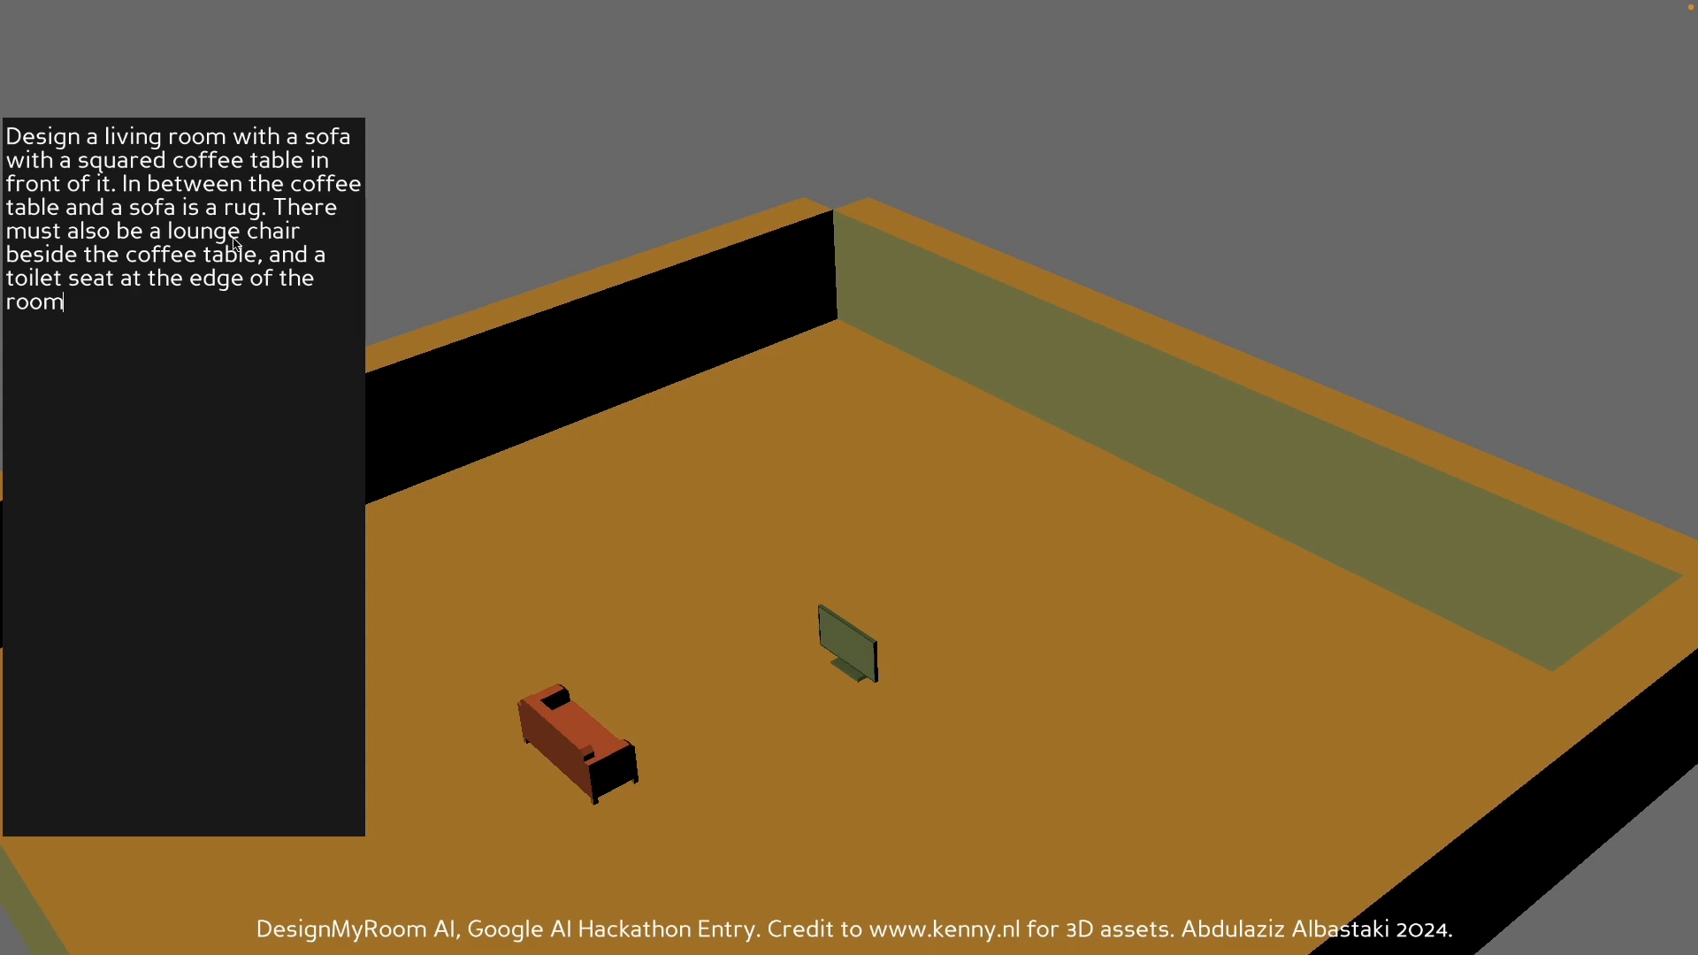
mouse_move(102, 291)
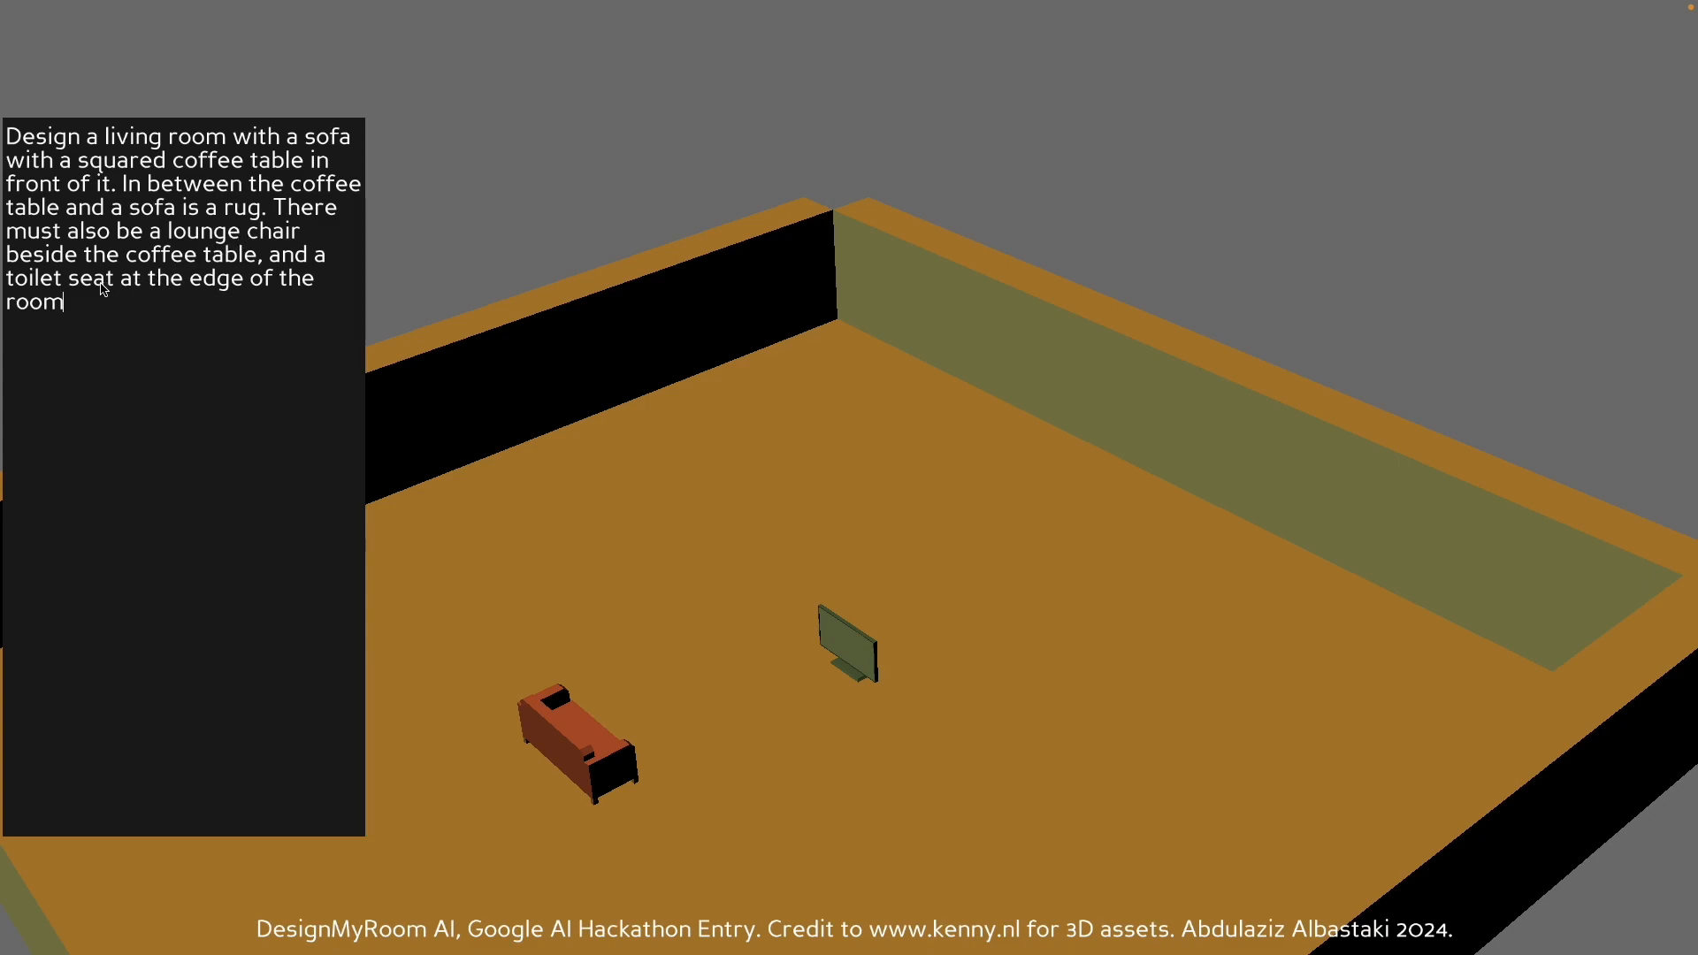
mouse_move(251, 336)
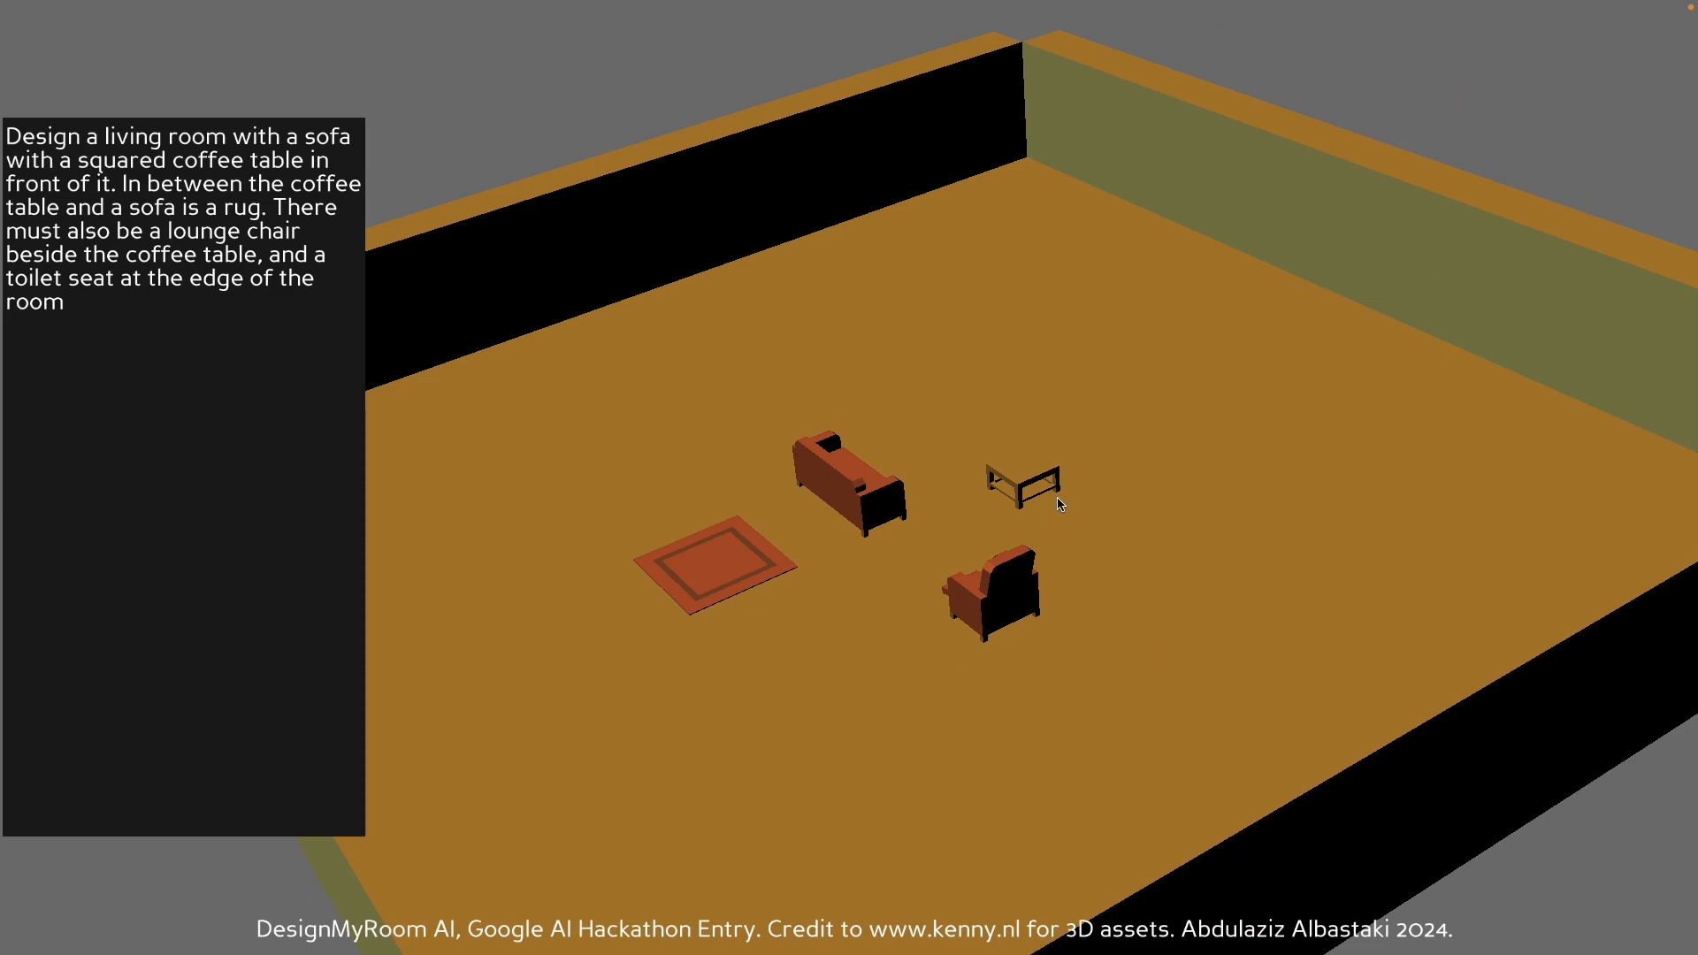
mouse_move(998, 499)
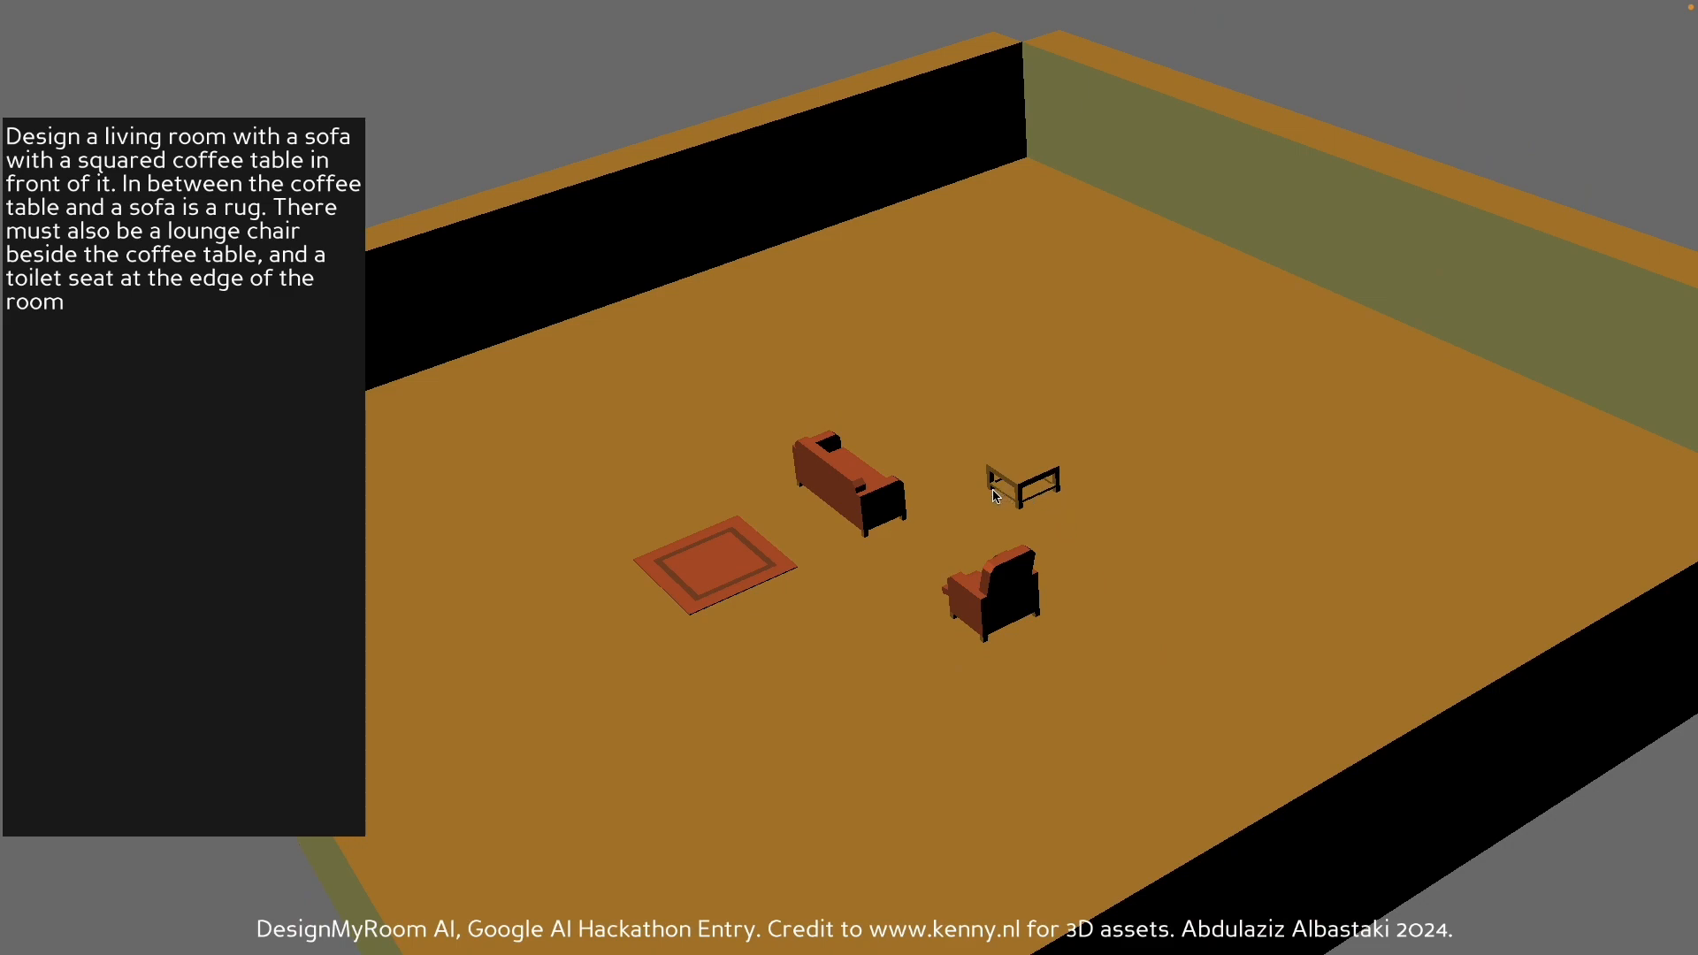
mouse_move(804, 517)
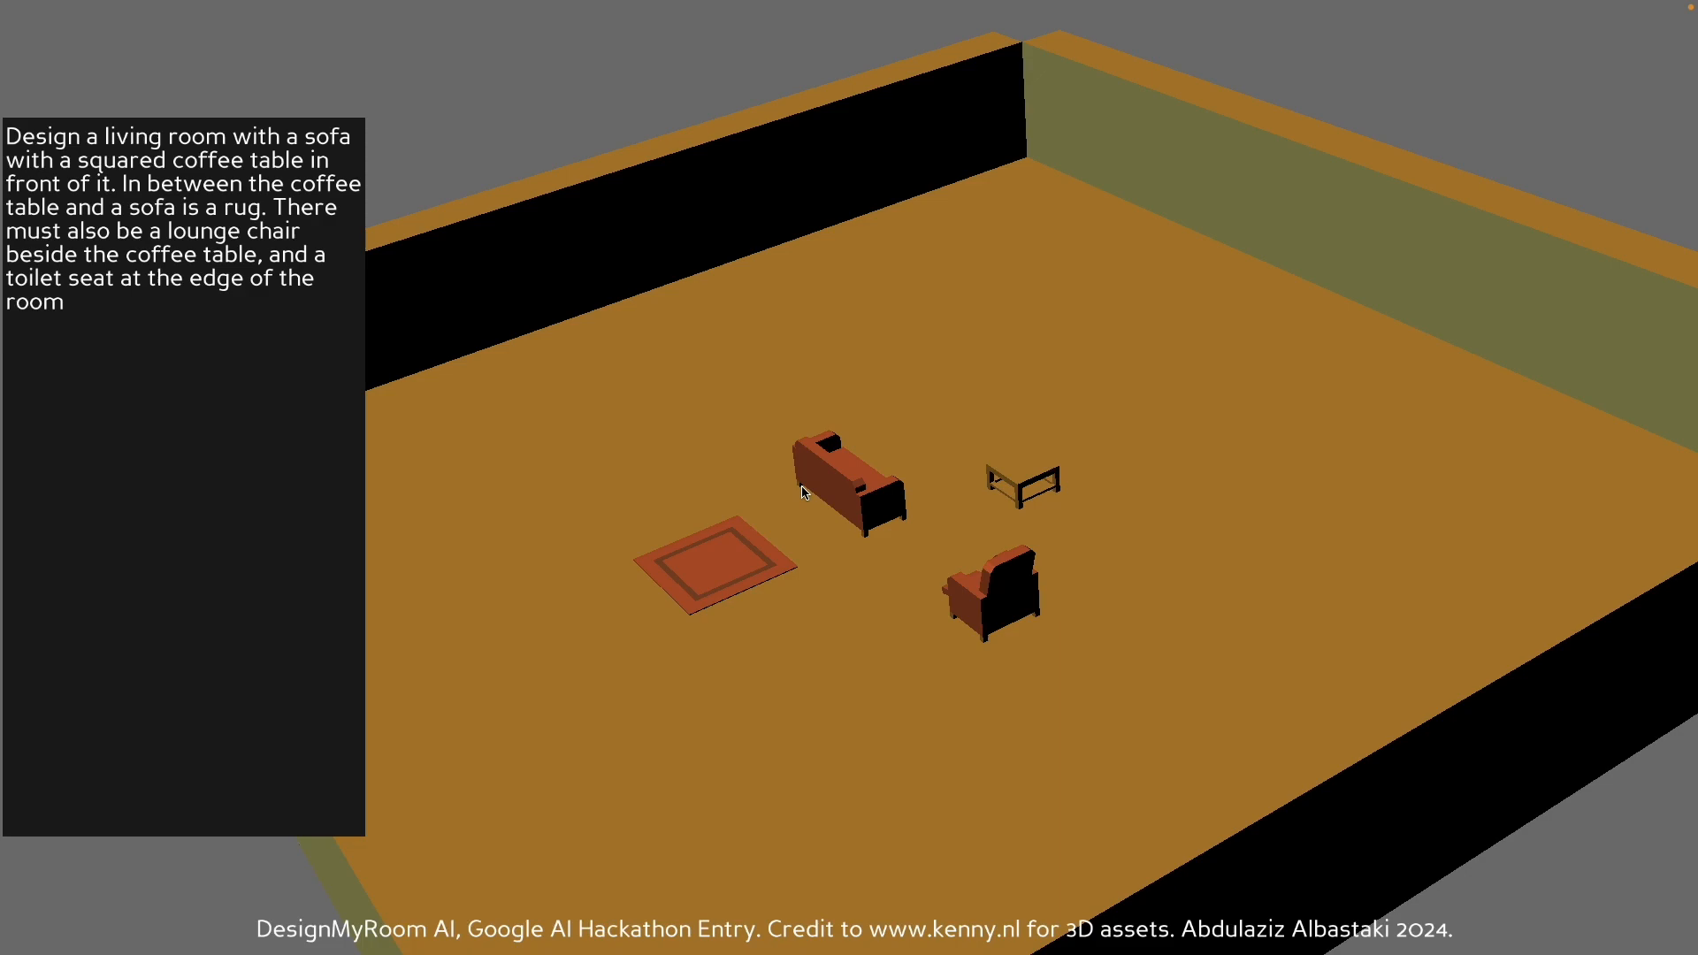
mouse_move(771, 542)
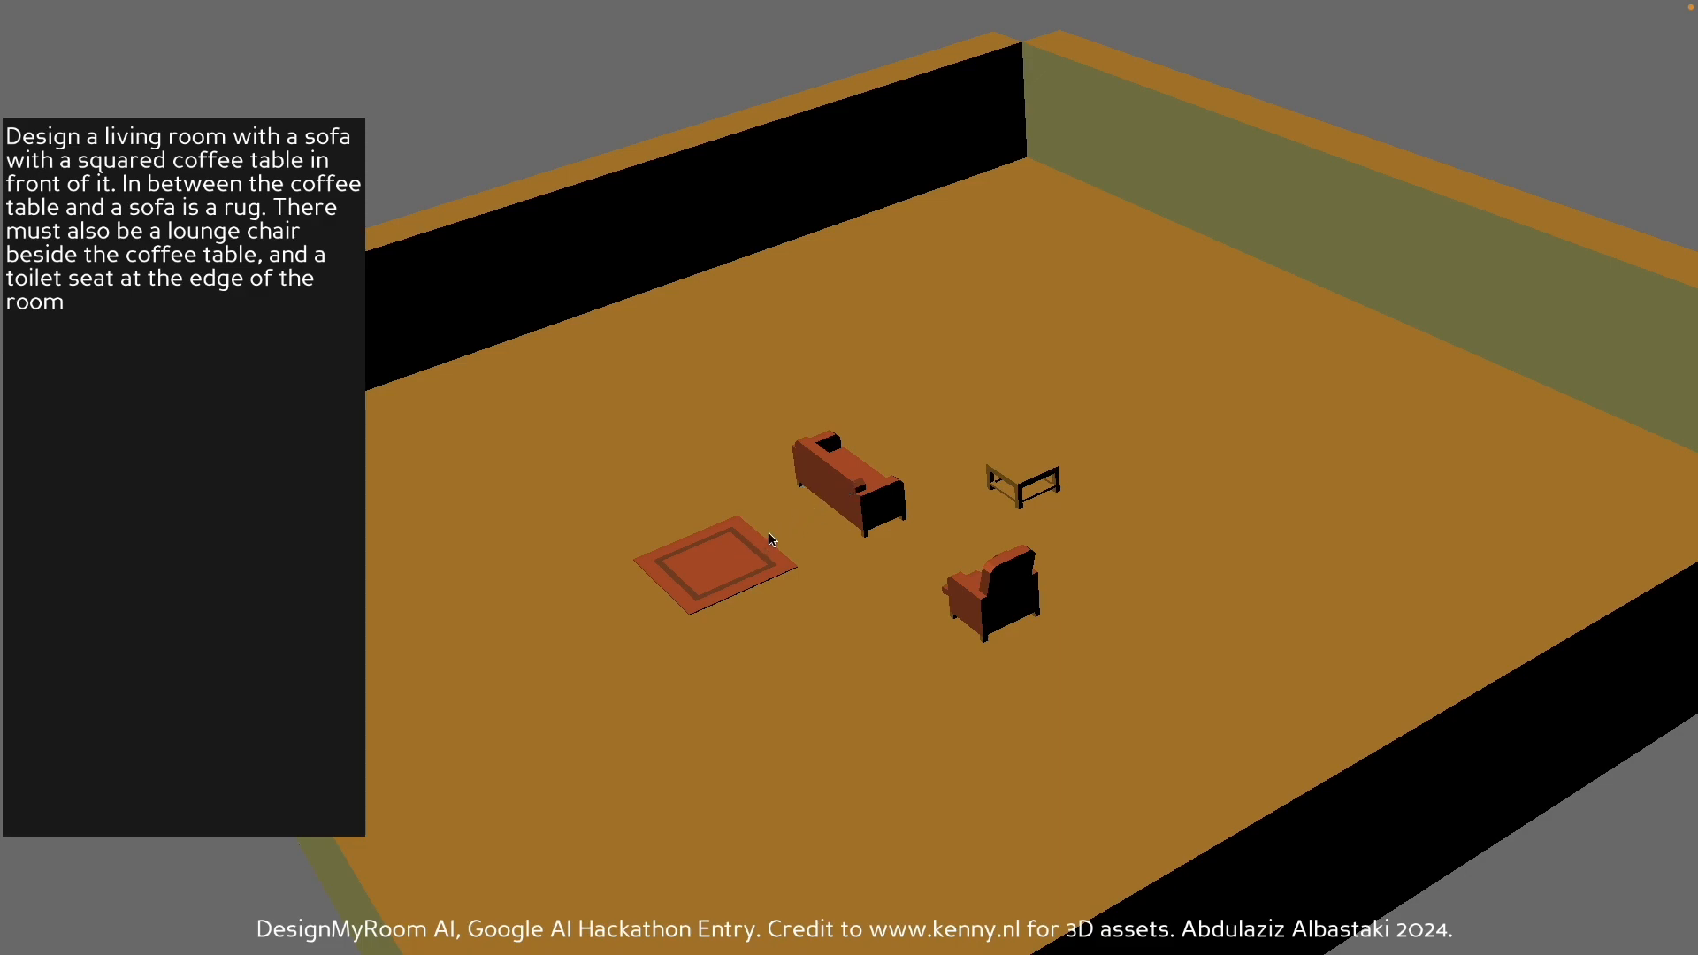
mouse_move(1001, 483)
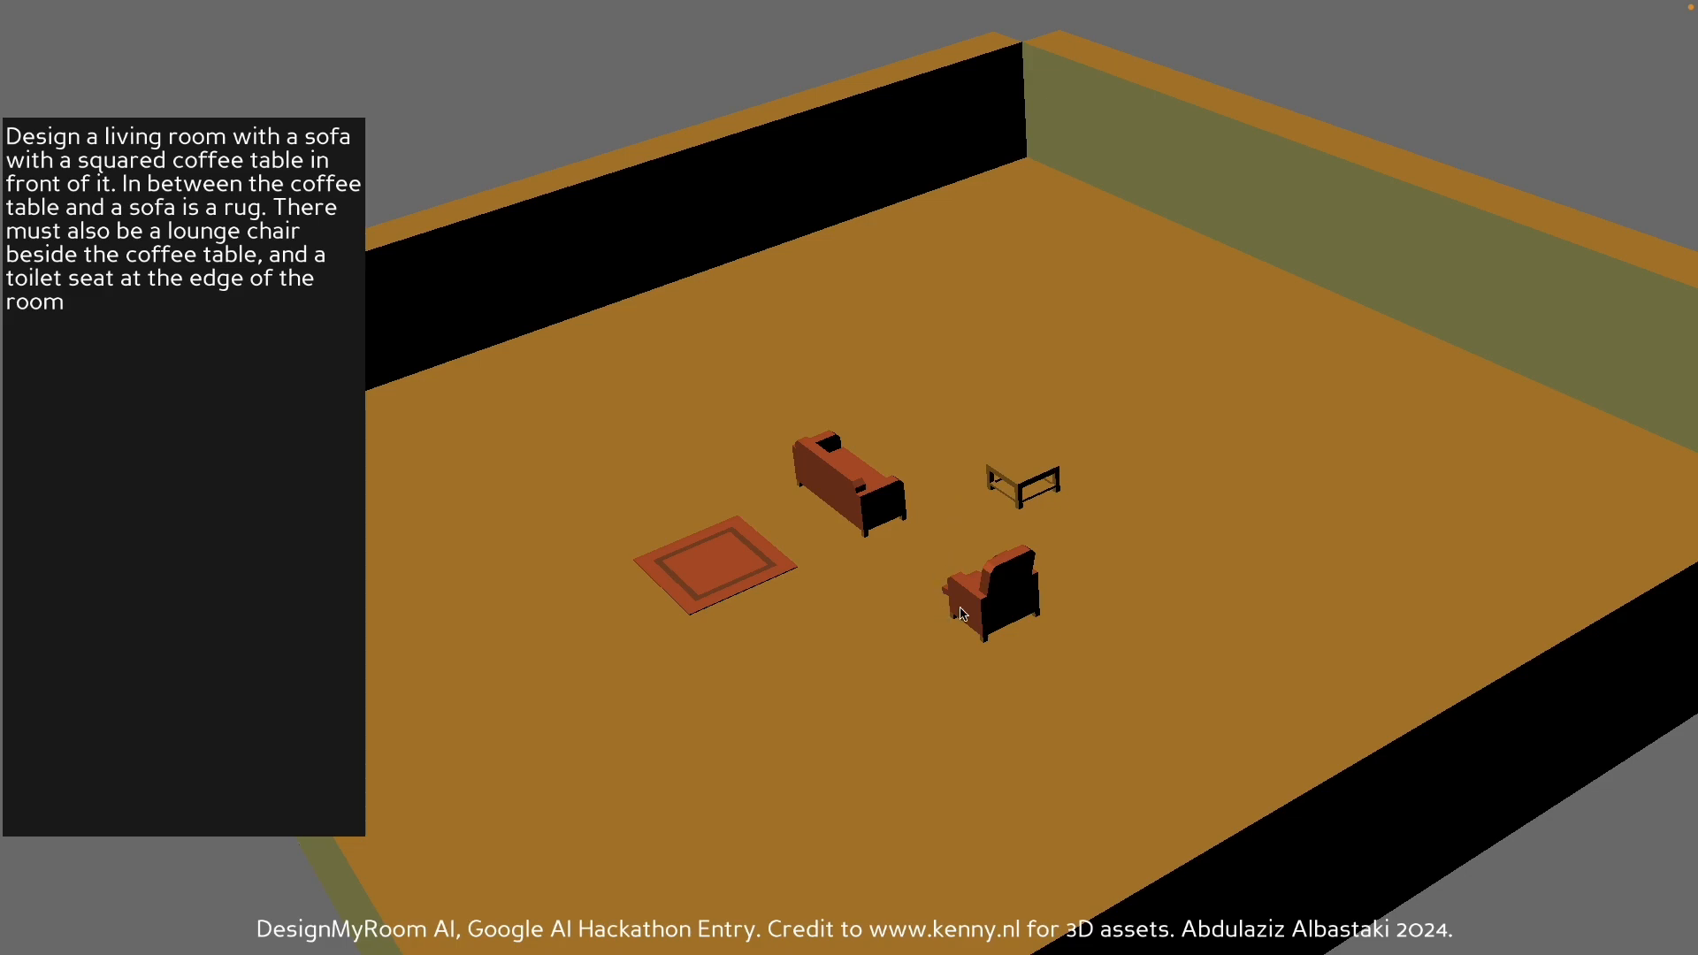
mouse_move(465, 432)
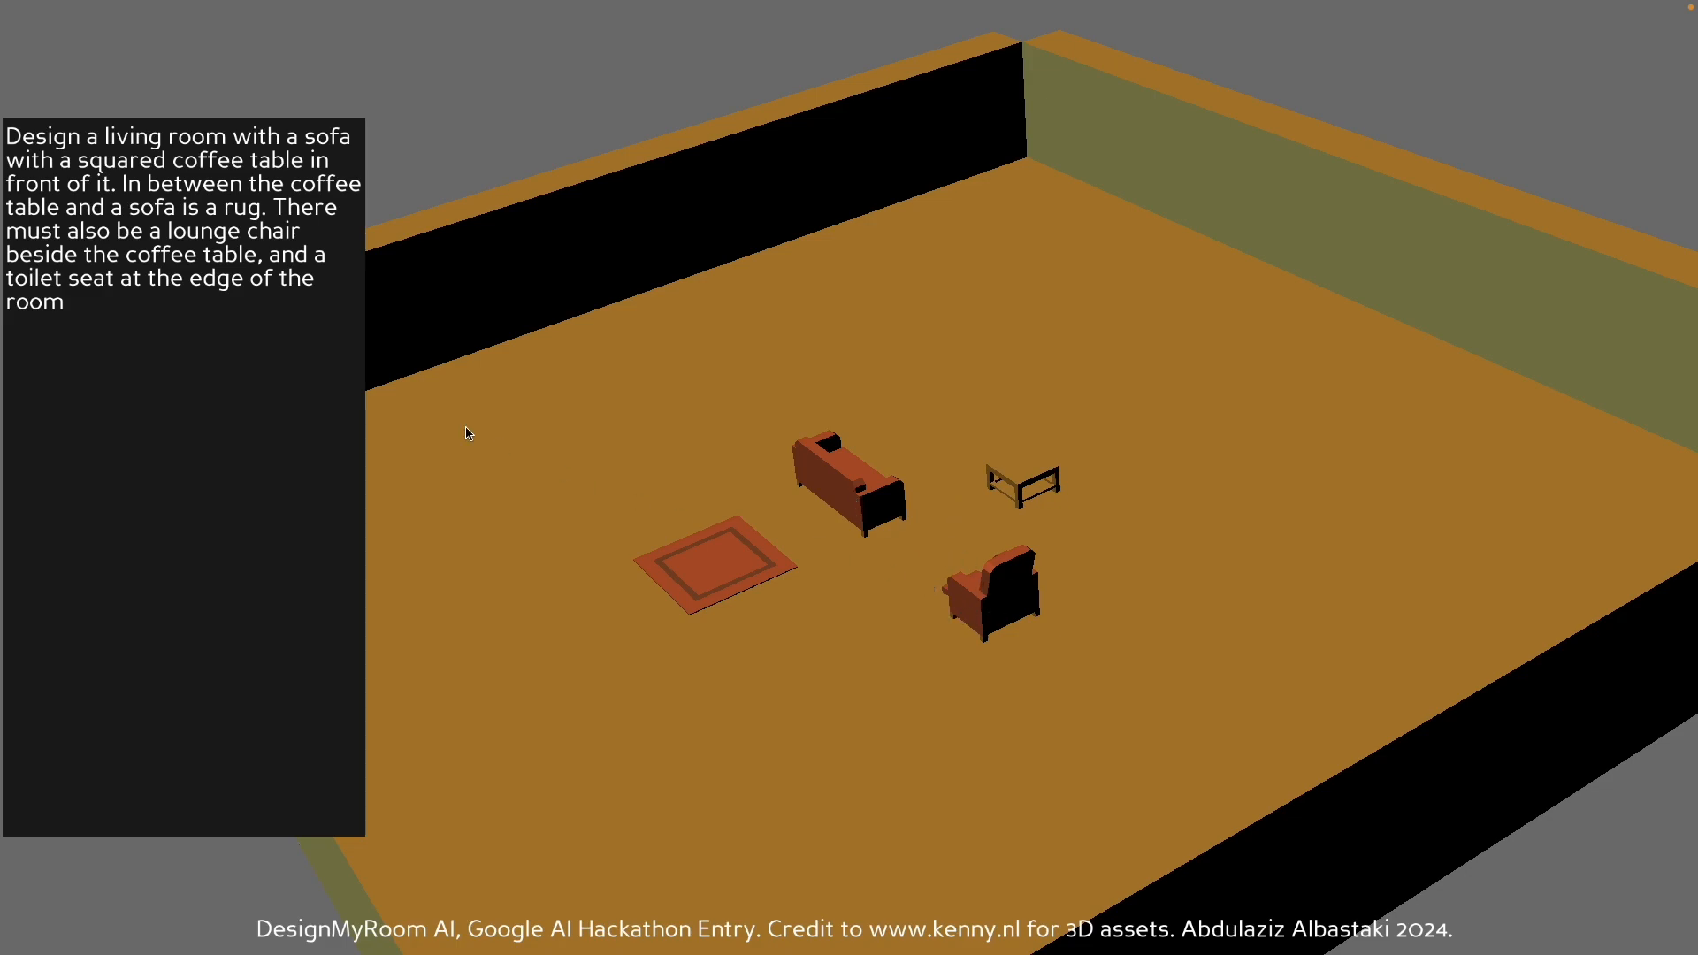
mouse_move(915, 615)
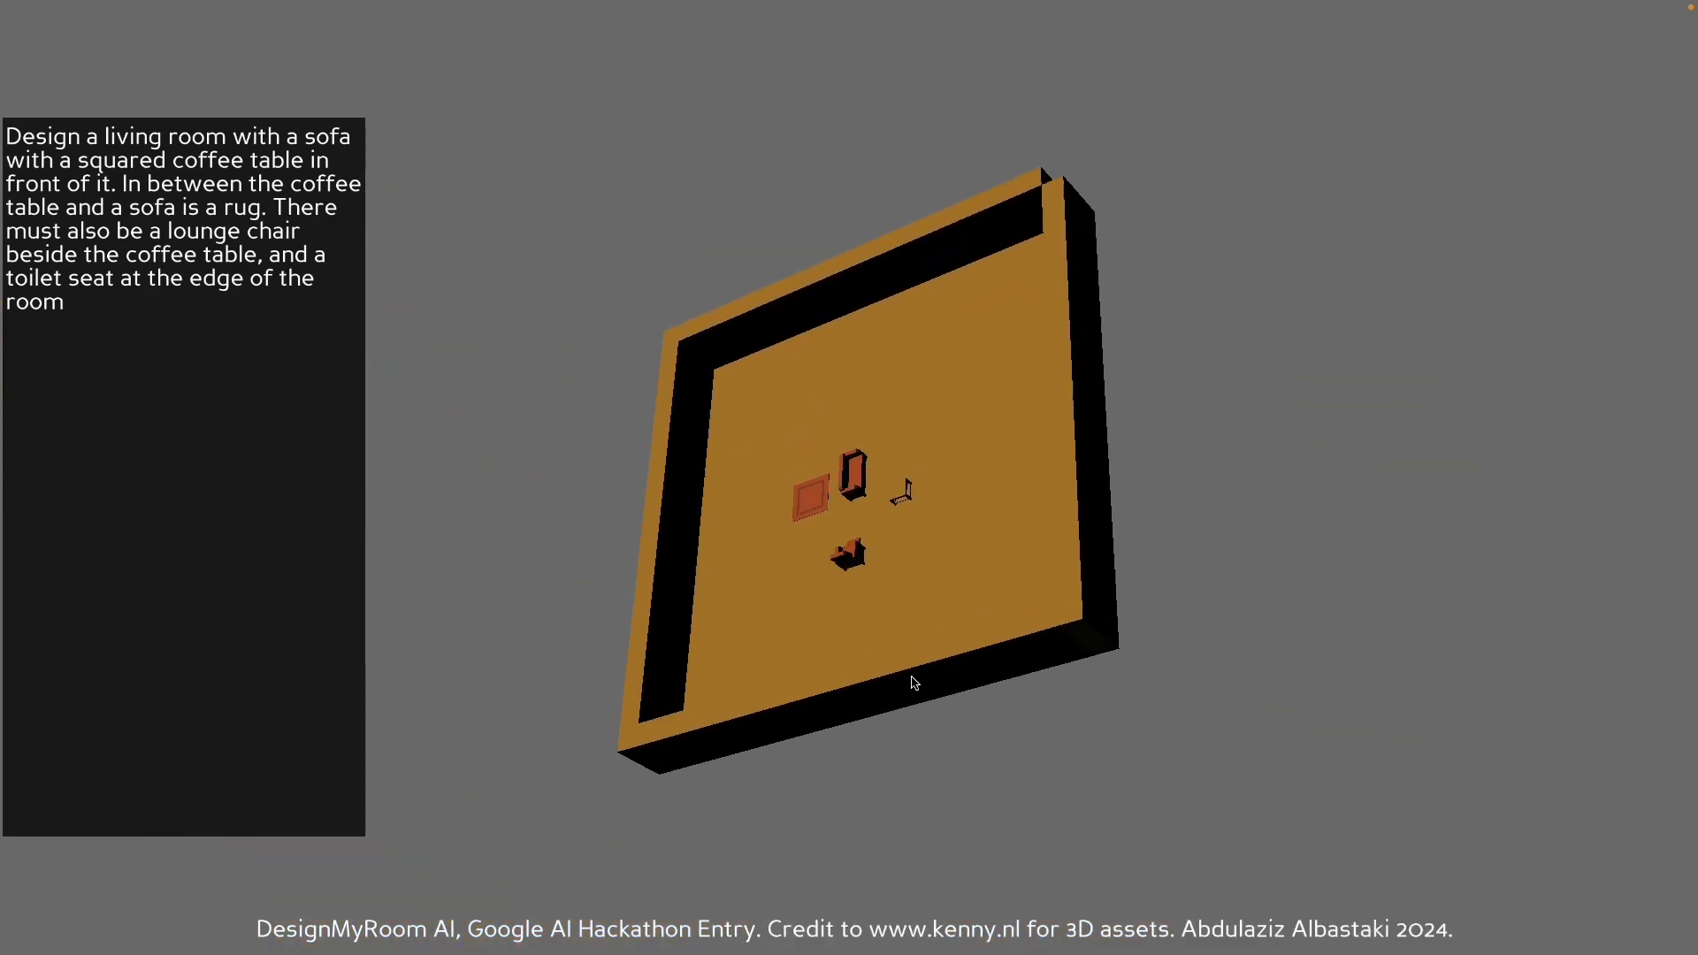
Swing the camera toward the corner to see the toilet seat against the wall, apart from chair and rug
left_click_drag(913, 683, 755, 557)
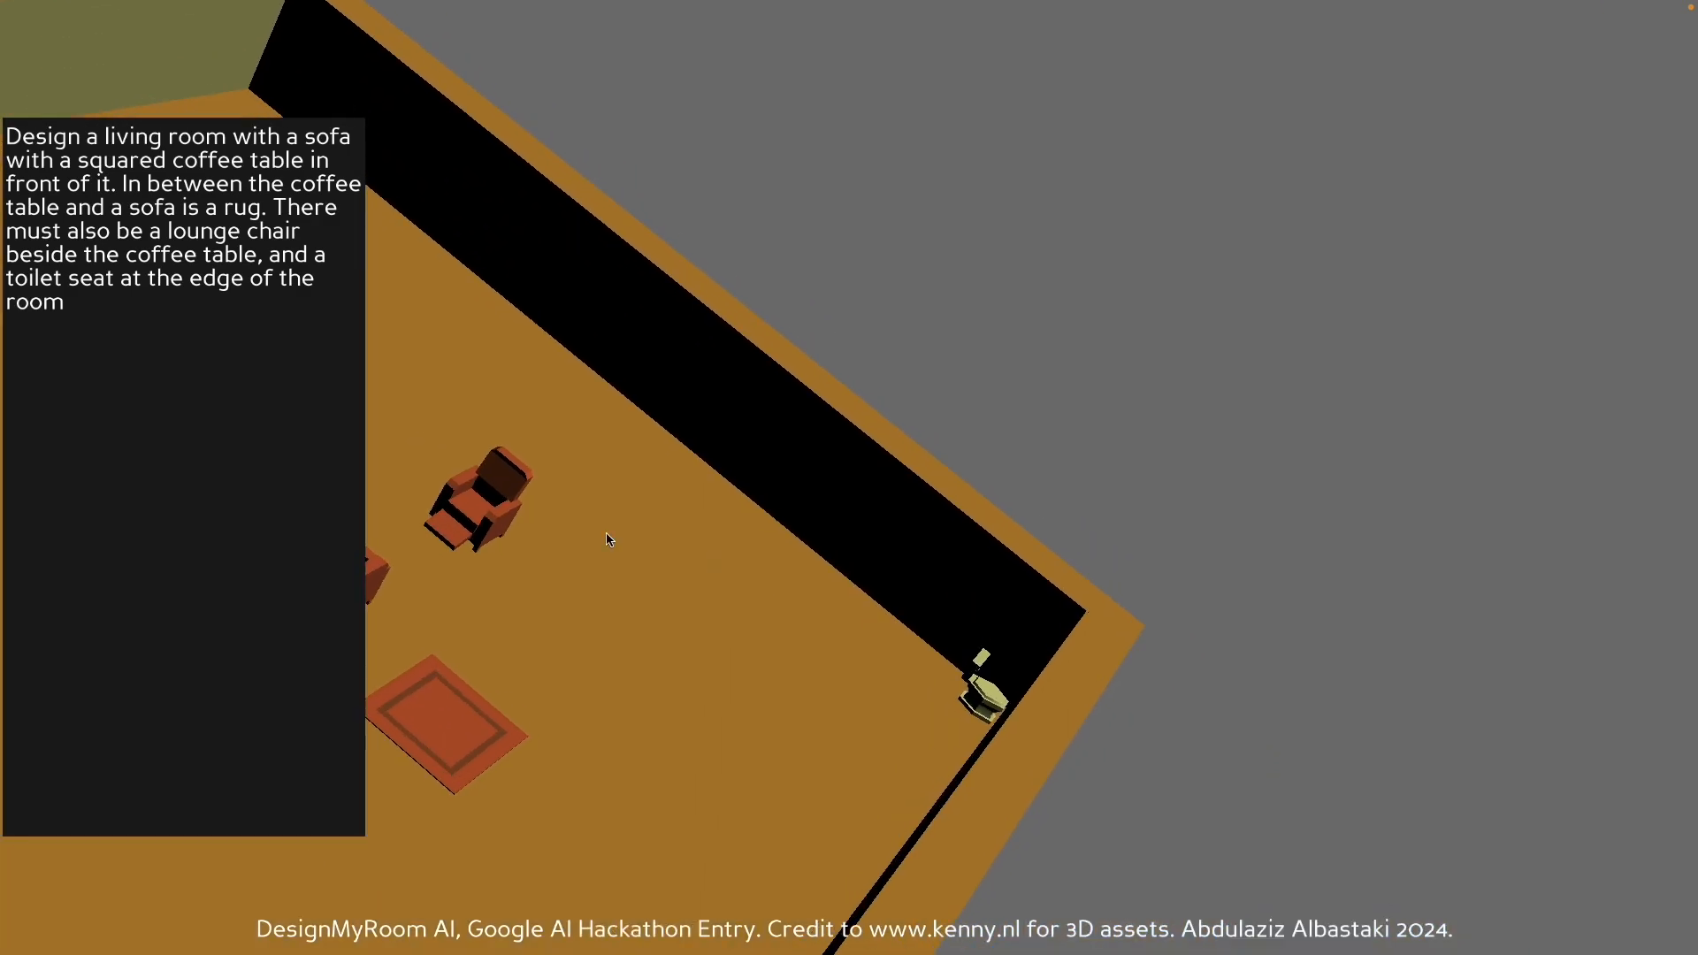
mouse_move(1012, 713)
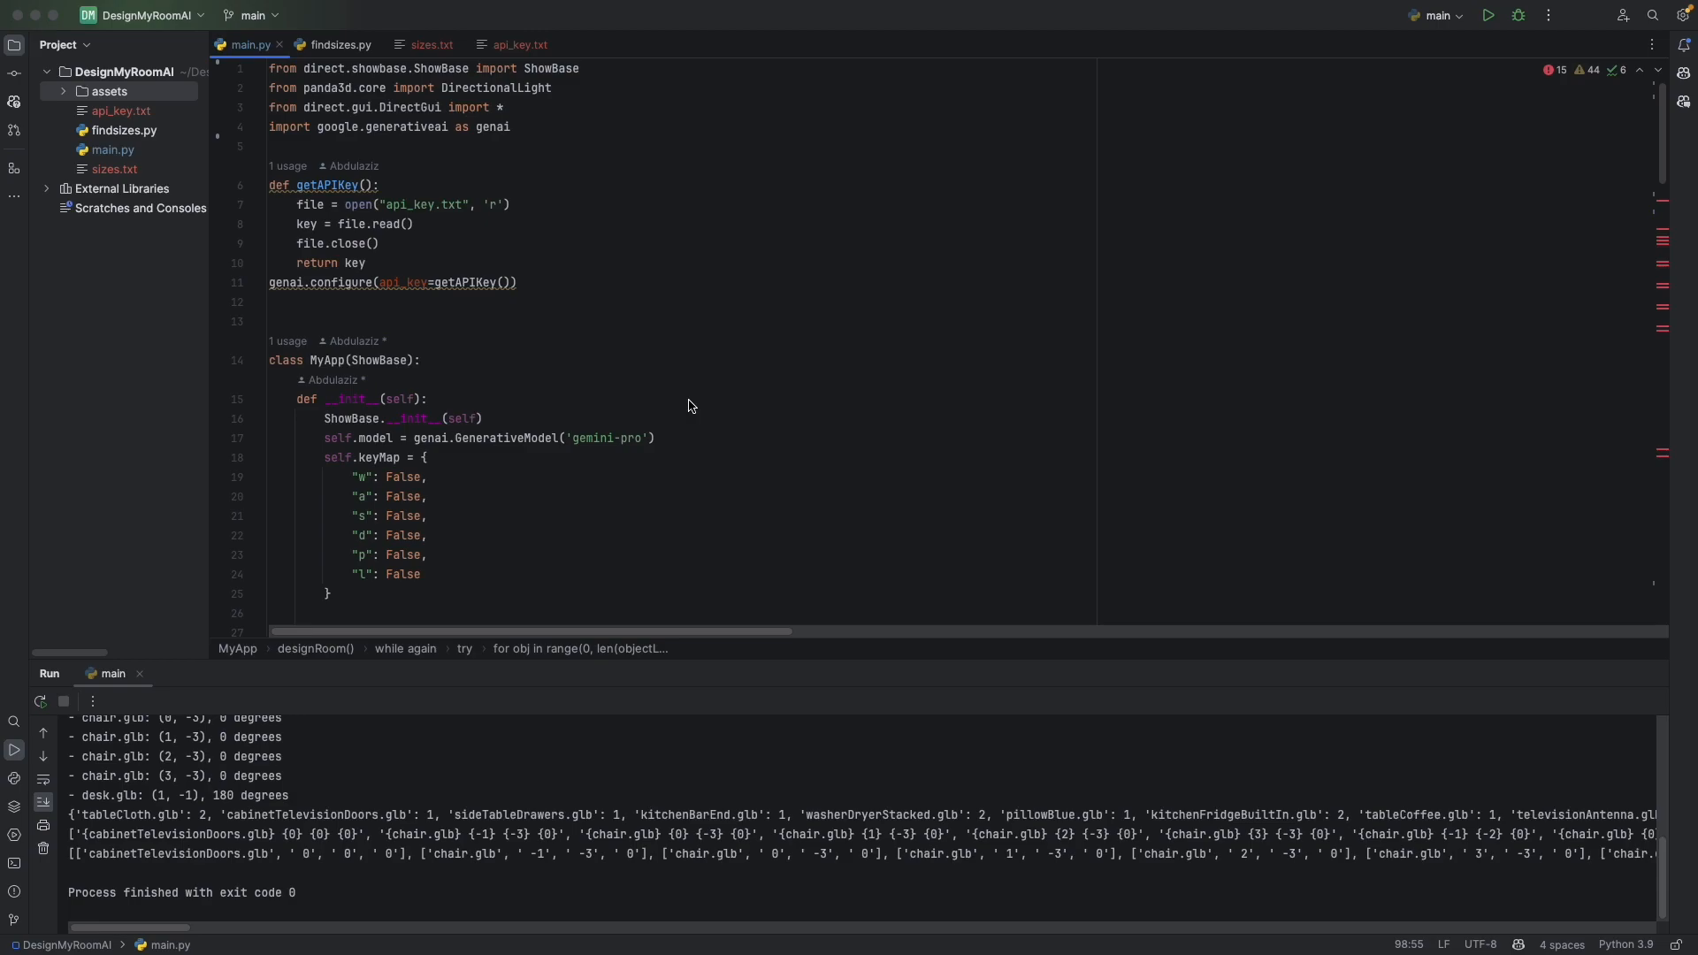
mouse_move(637, 348)
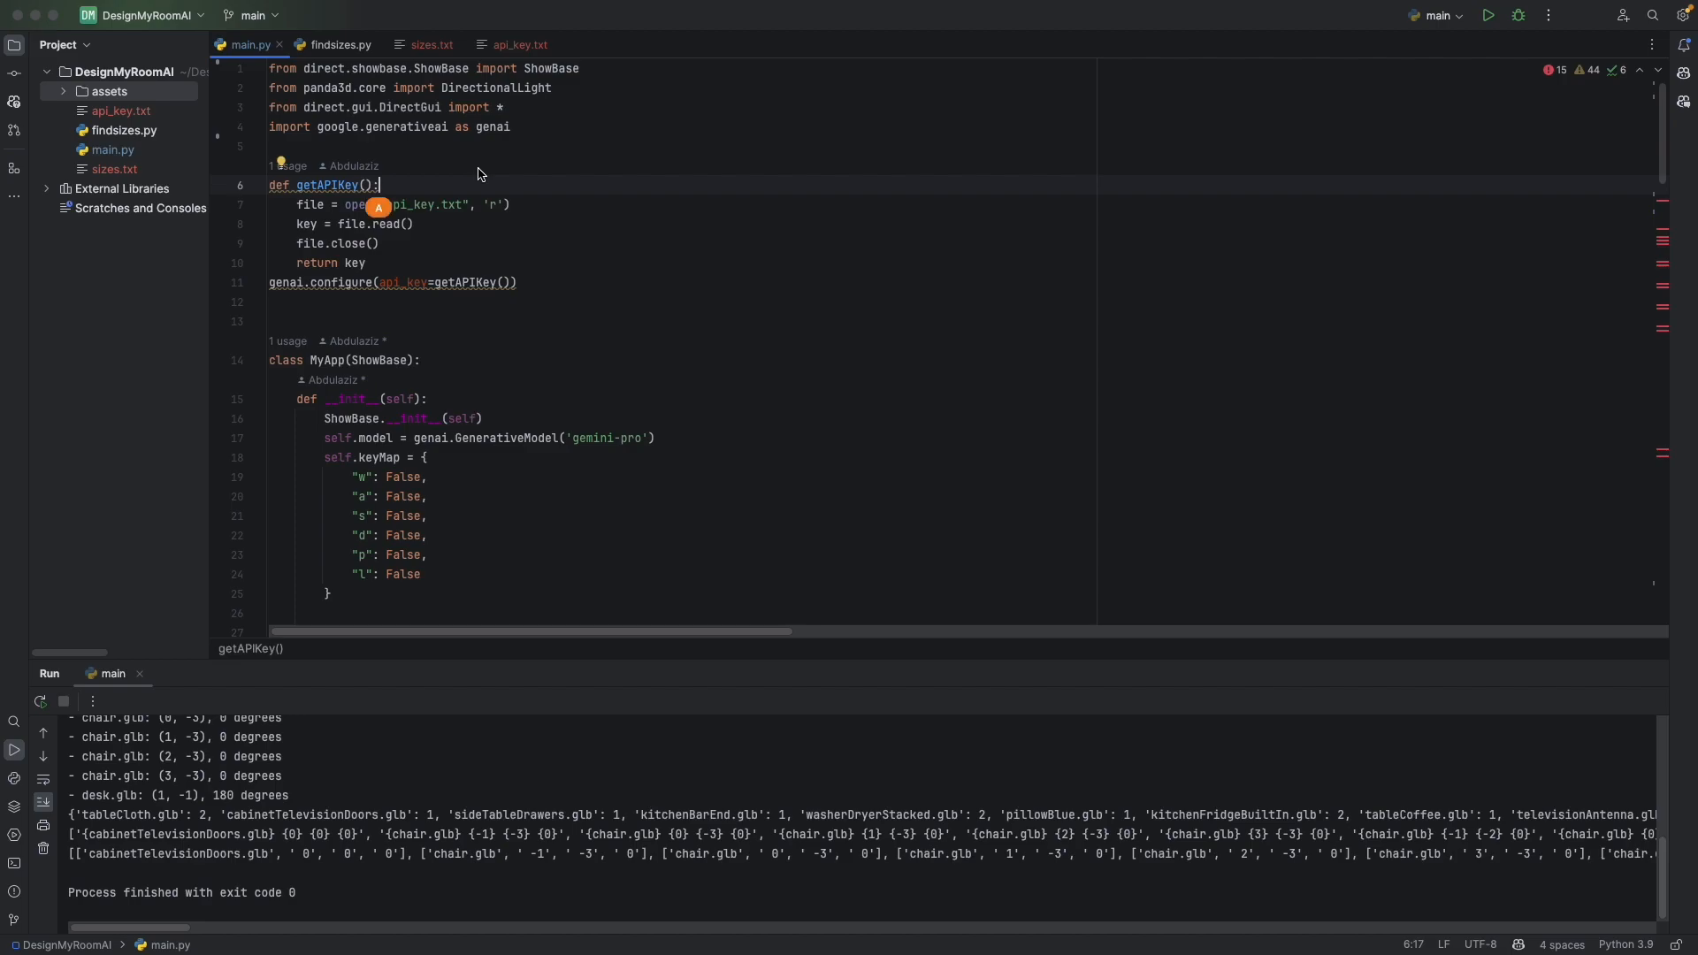
mouse_move(609, 467)
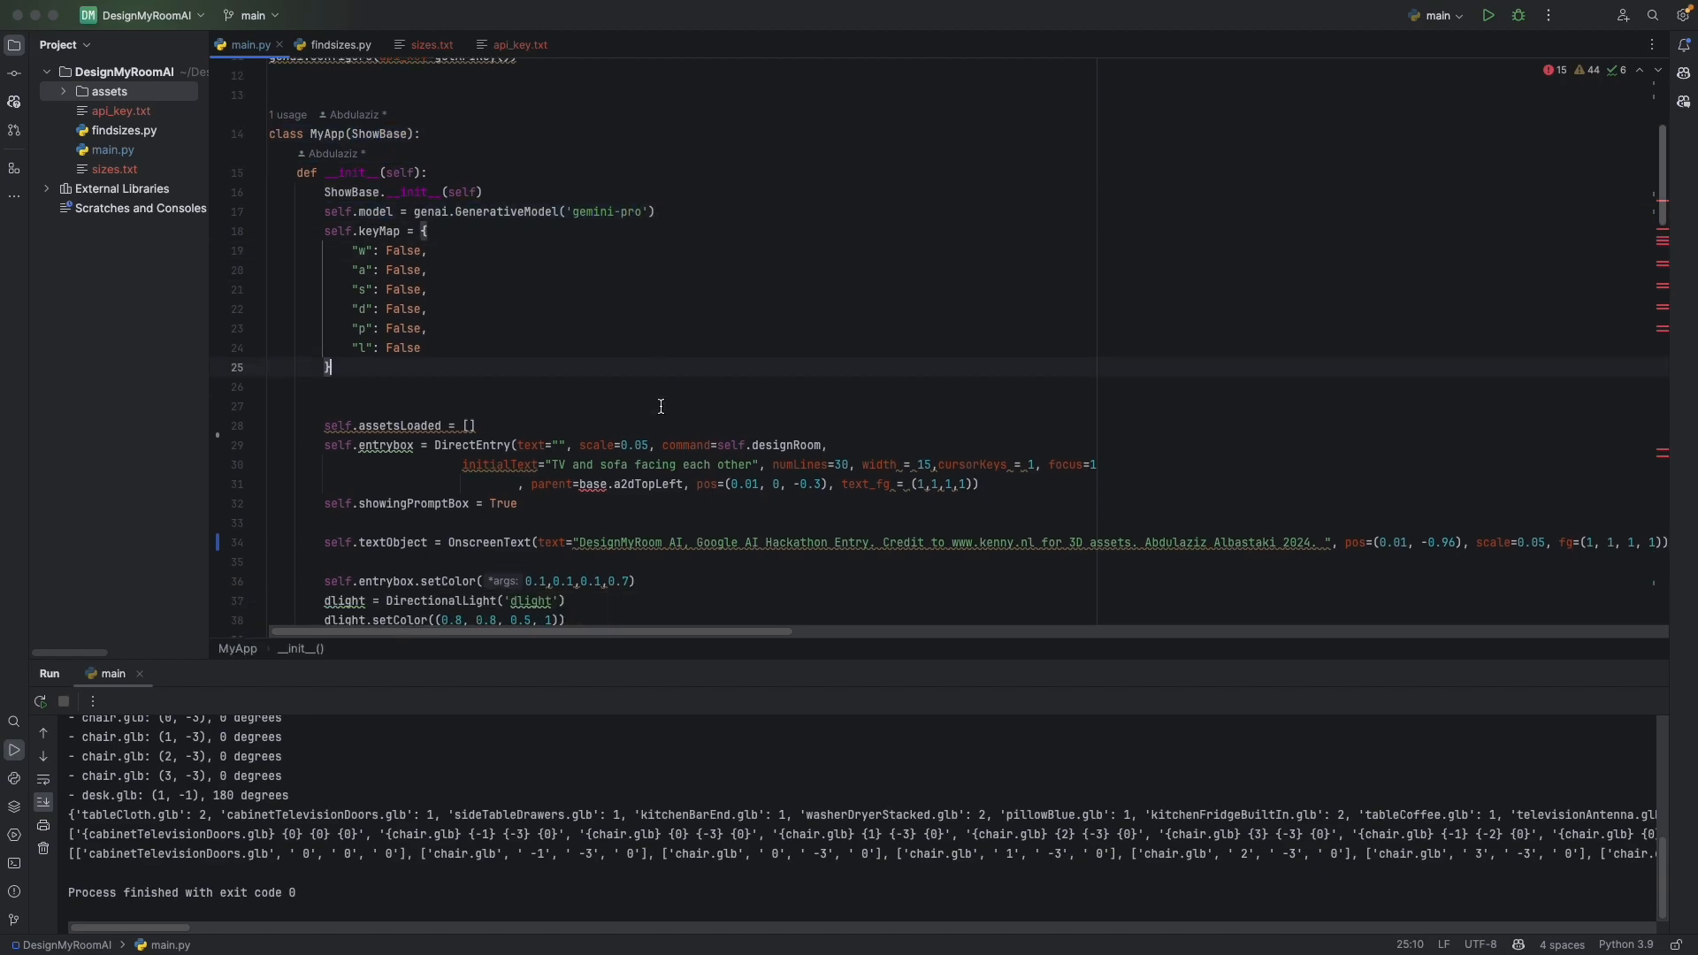
Scroll down main.py past the wall setup to the promptEngineered and designRoom code
scroll("down", 3)
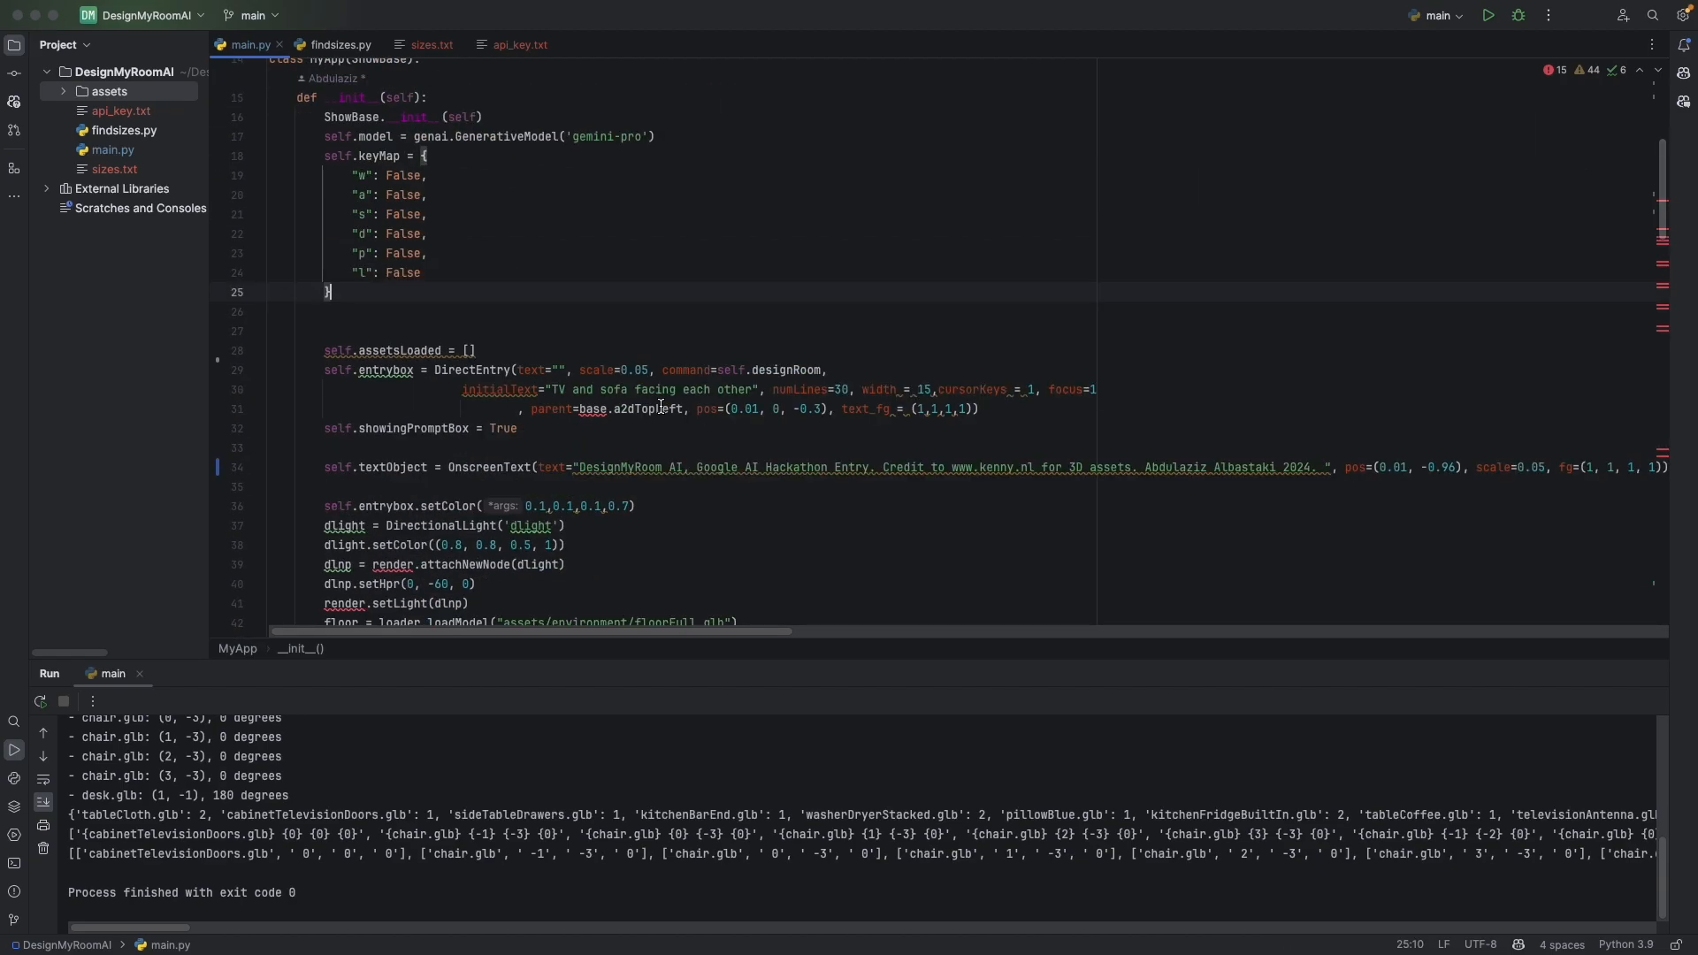
scroll("down", 3)
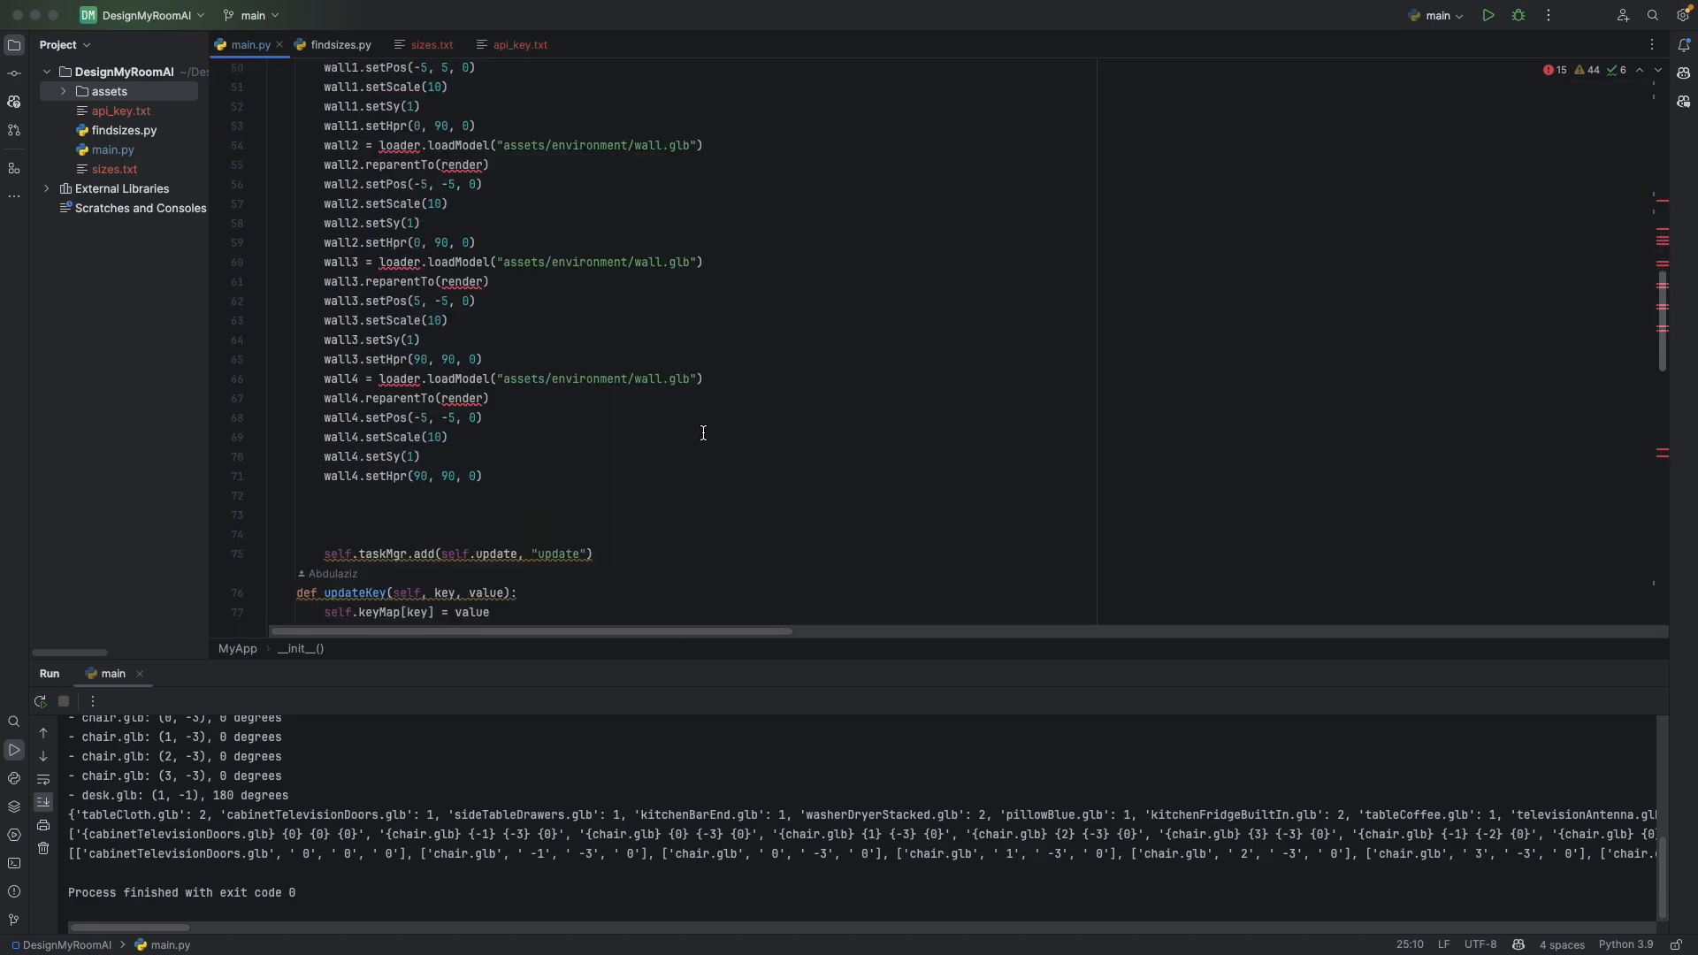
scroll("down", 3)
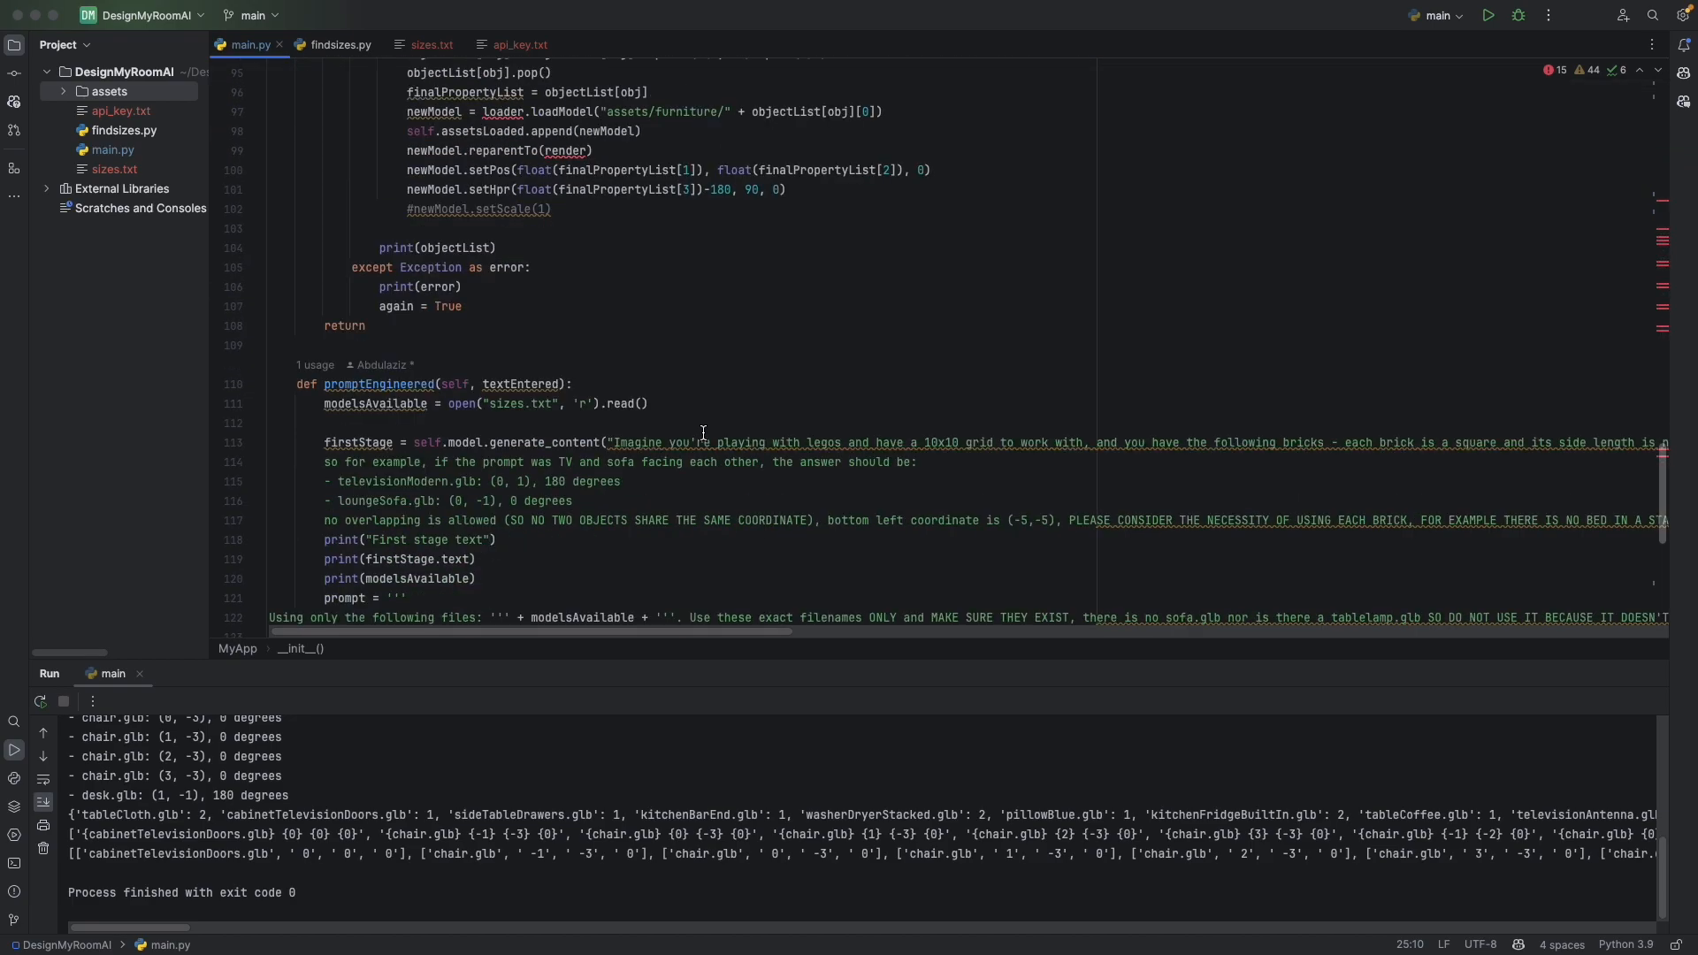
scroll("down", 3)
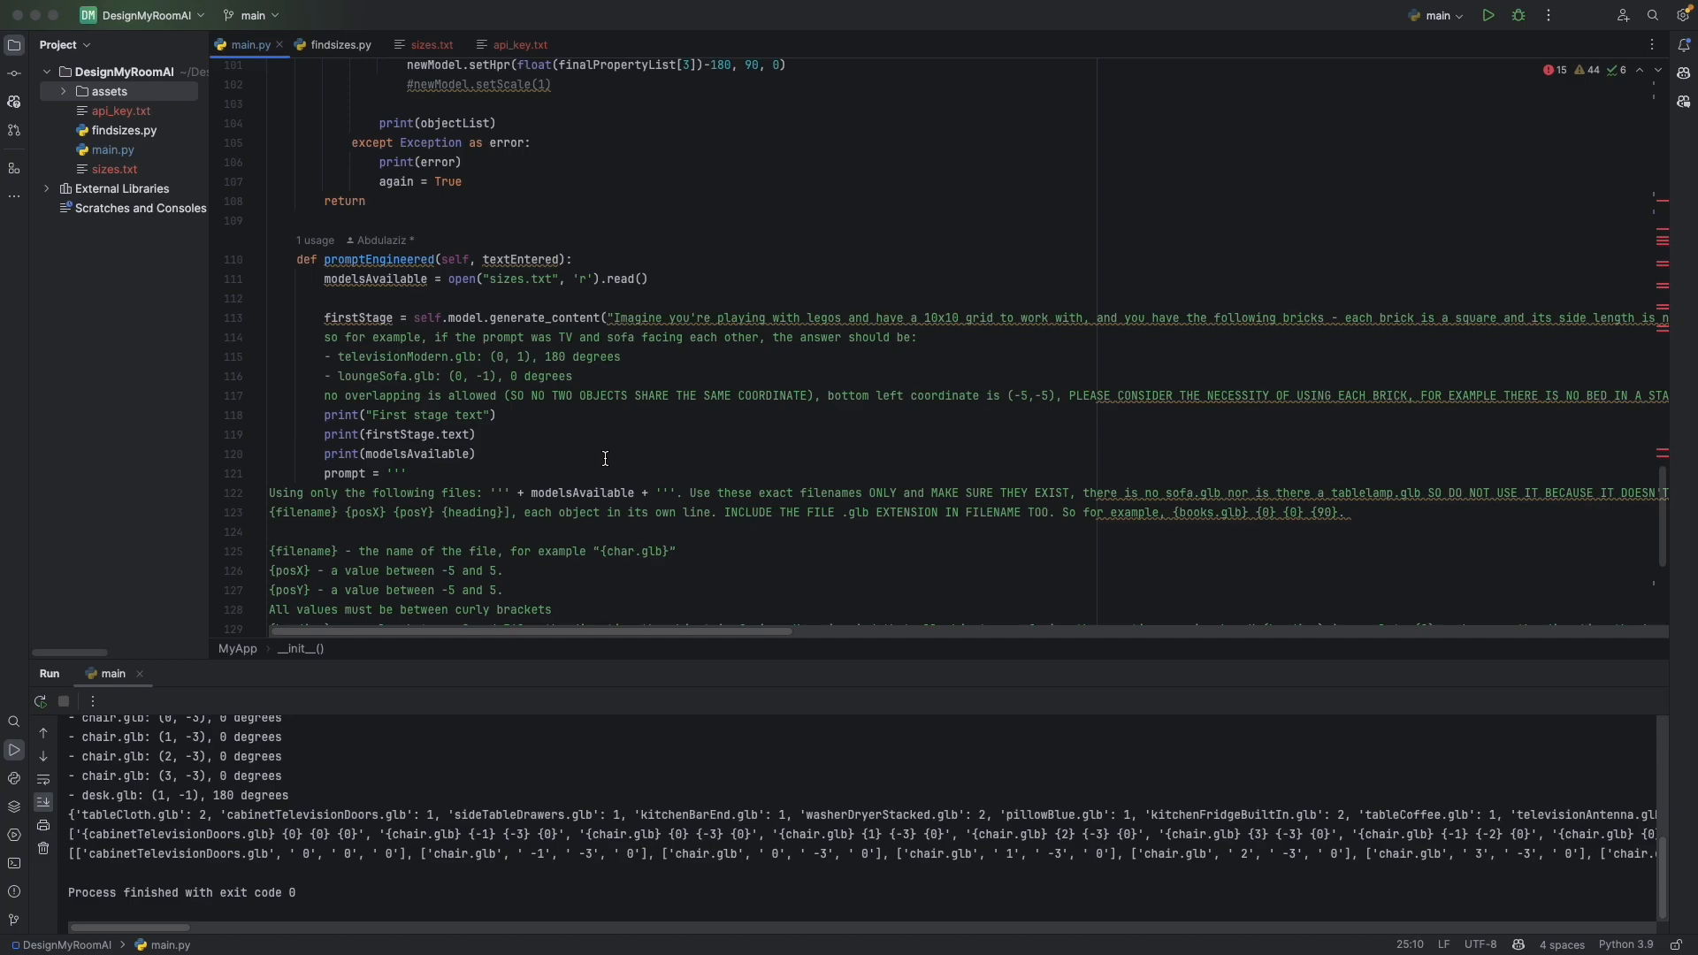
mouse_move(605, 407)
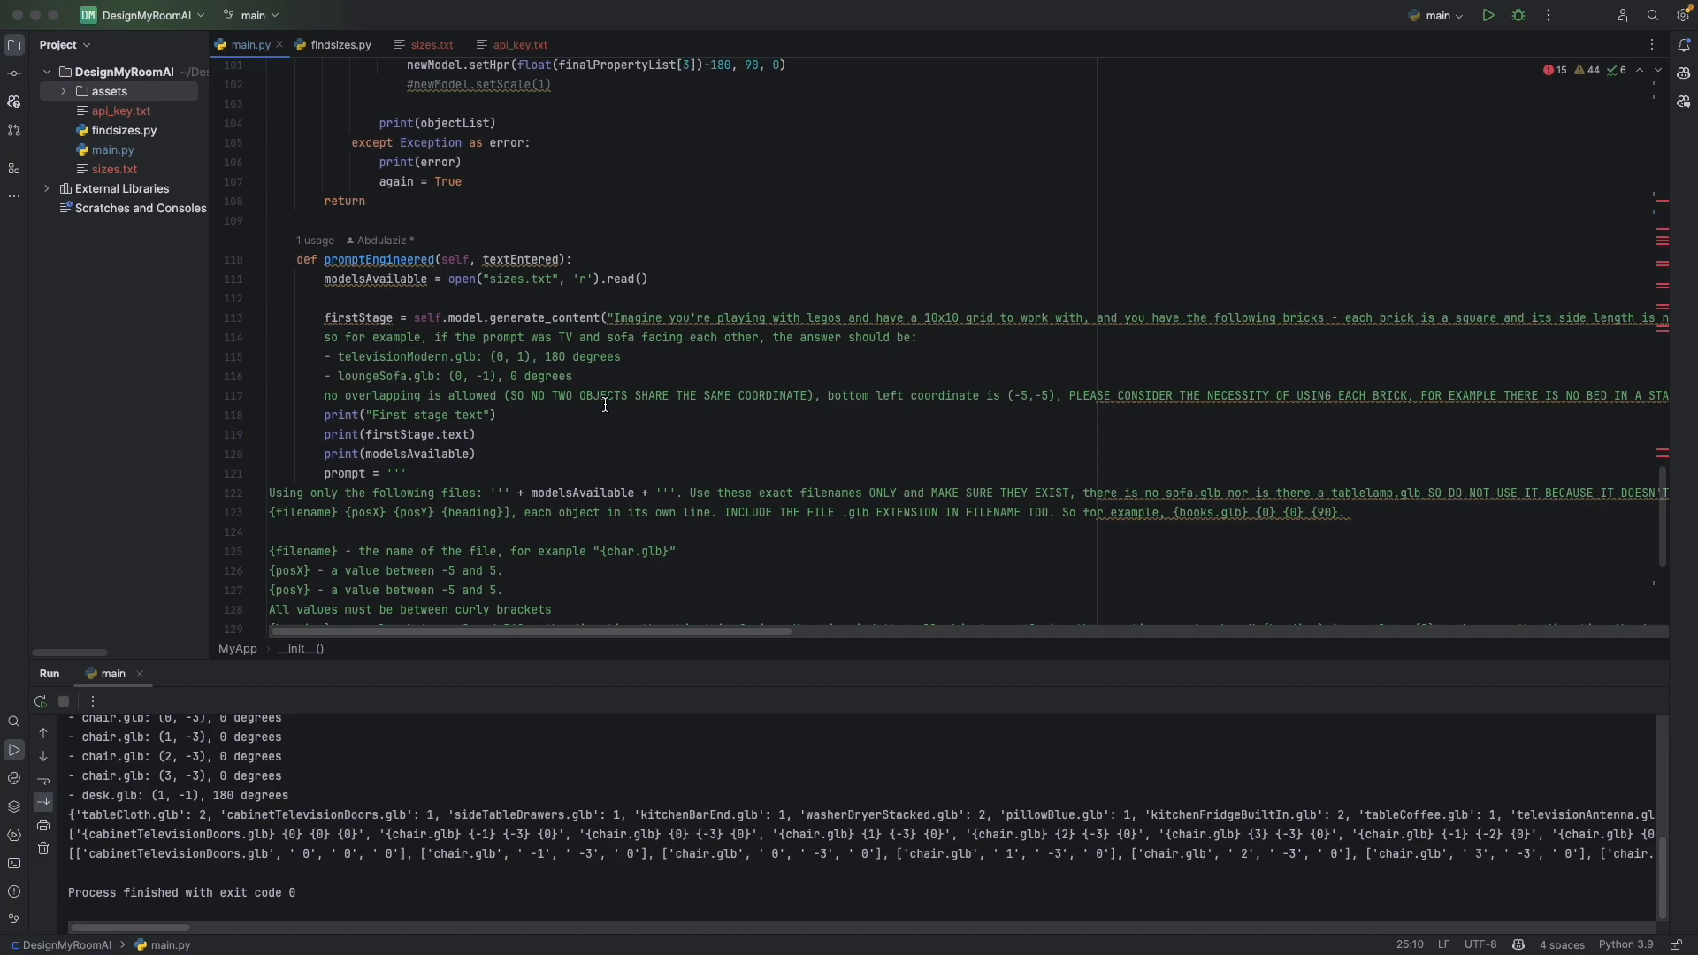
scroll("down", 3)
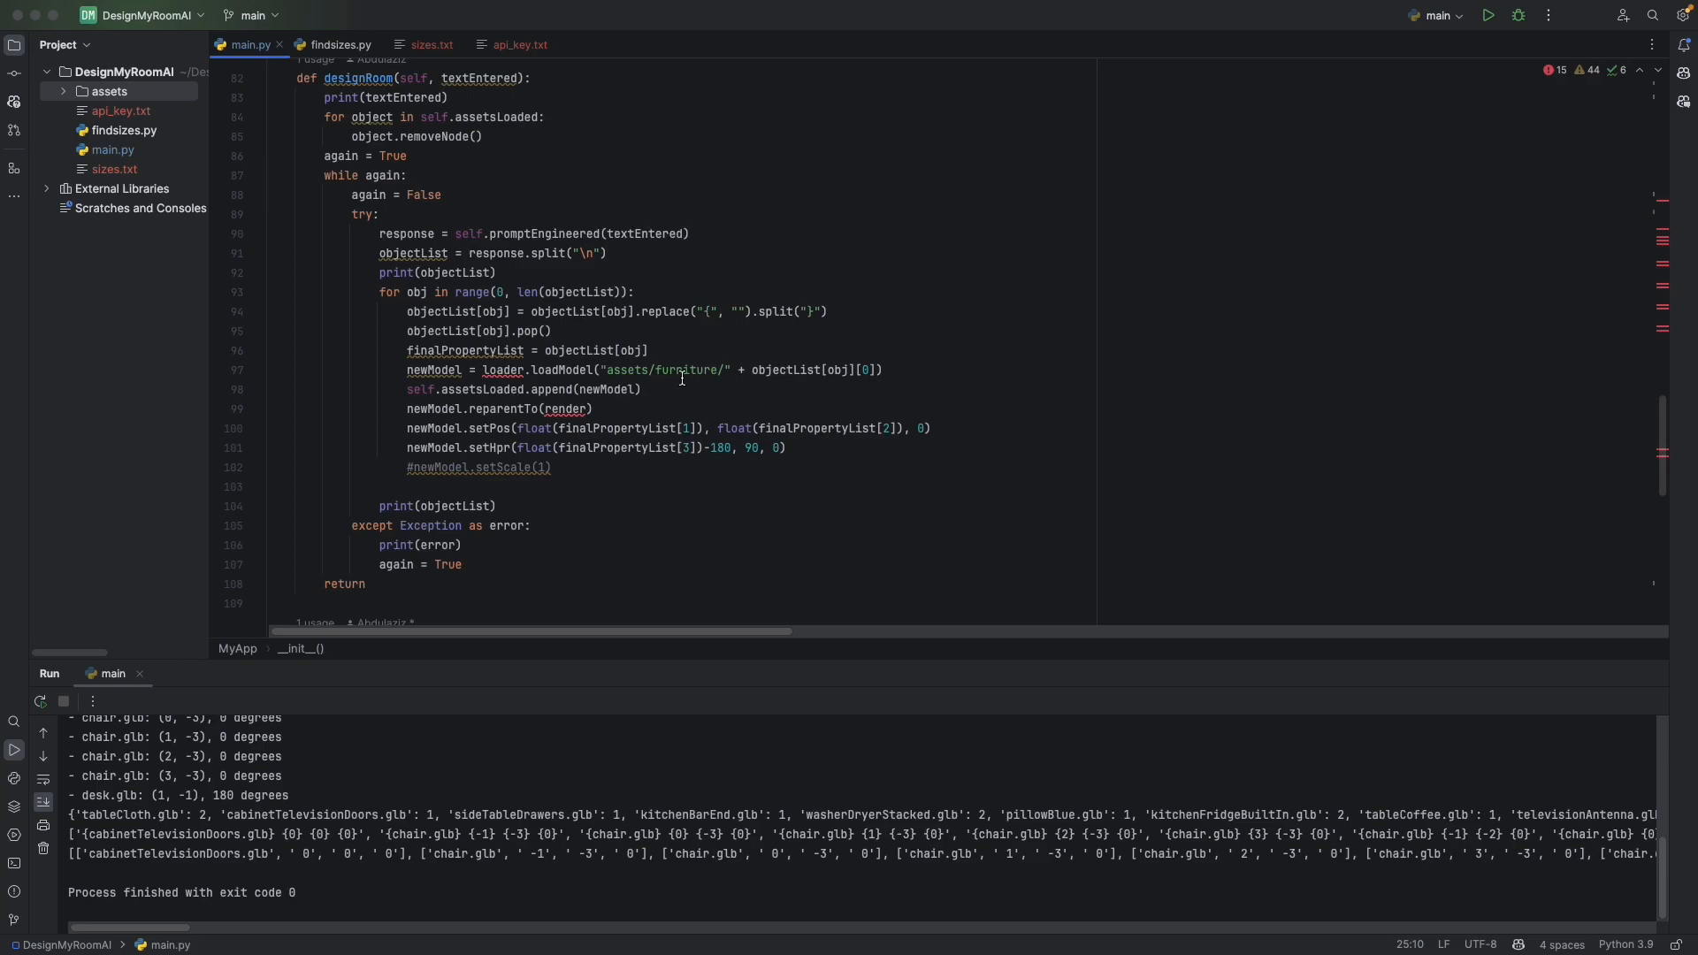
mouse_move(708, 400)
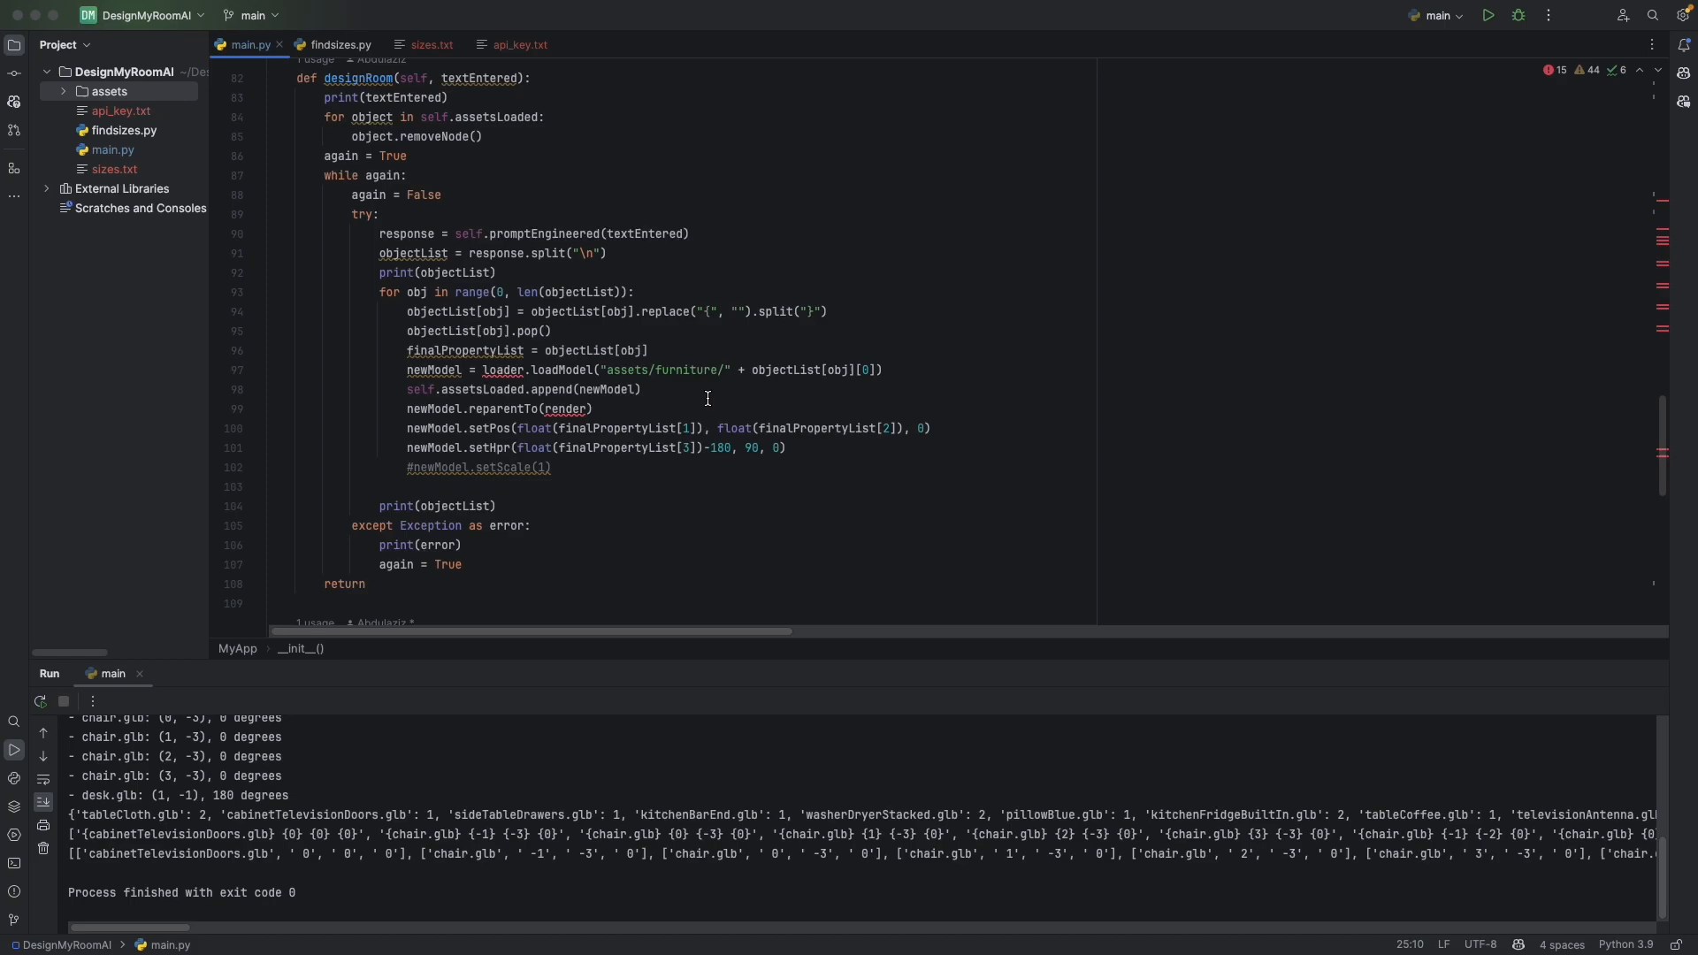
mouse_move(763, 495)
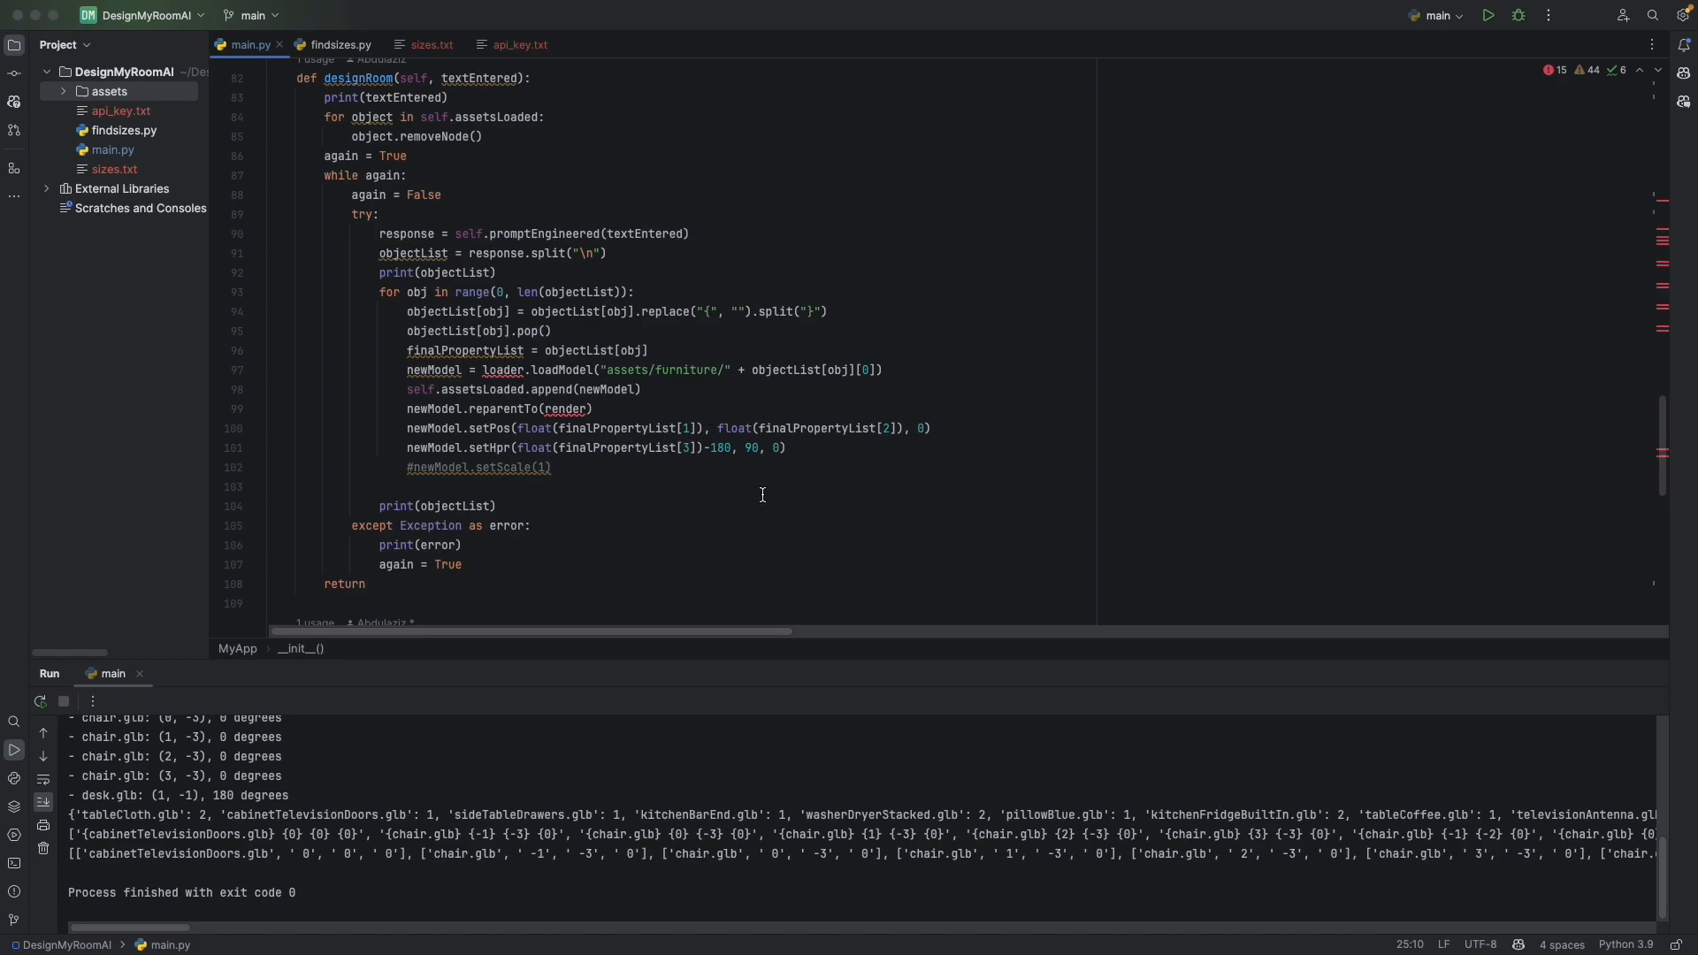
Scroll to designRoom's error handling and the start of promptEngineered
scroll("down", 3)
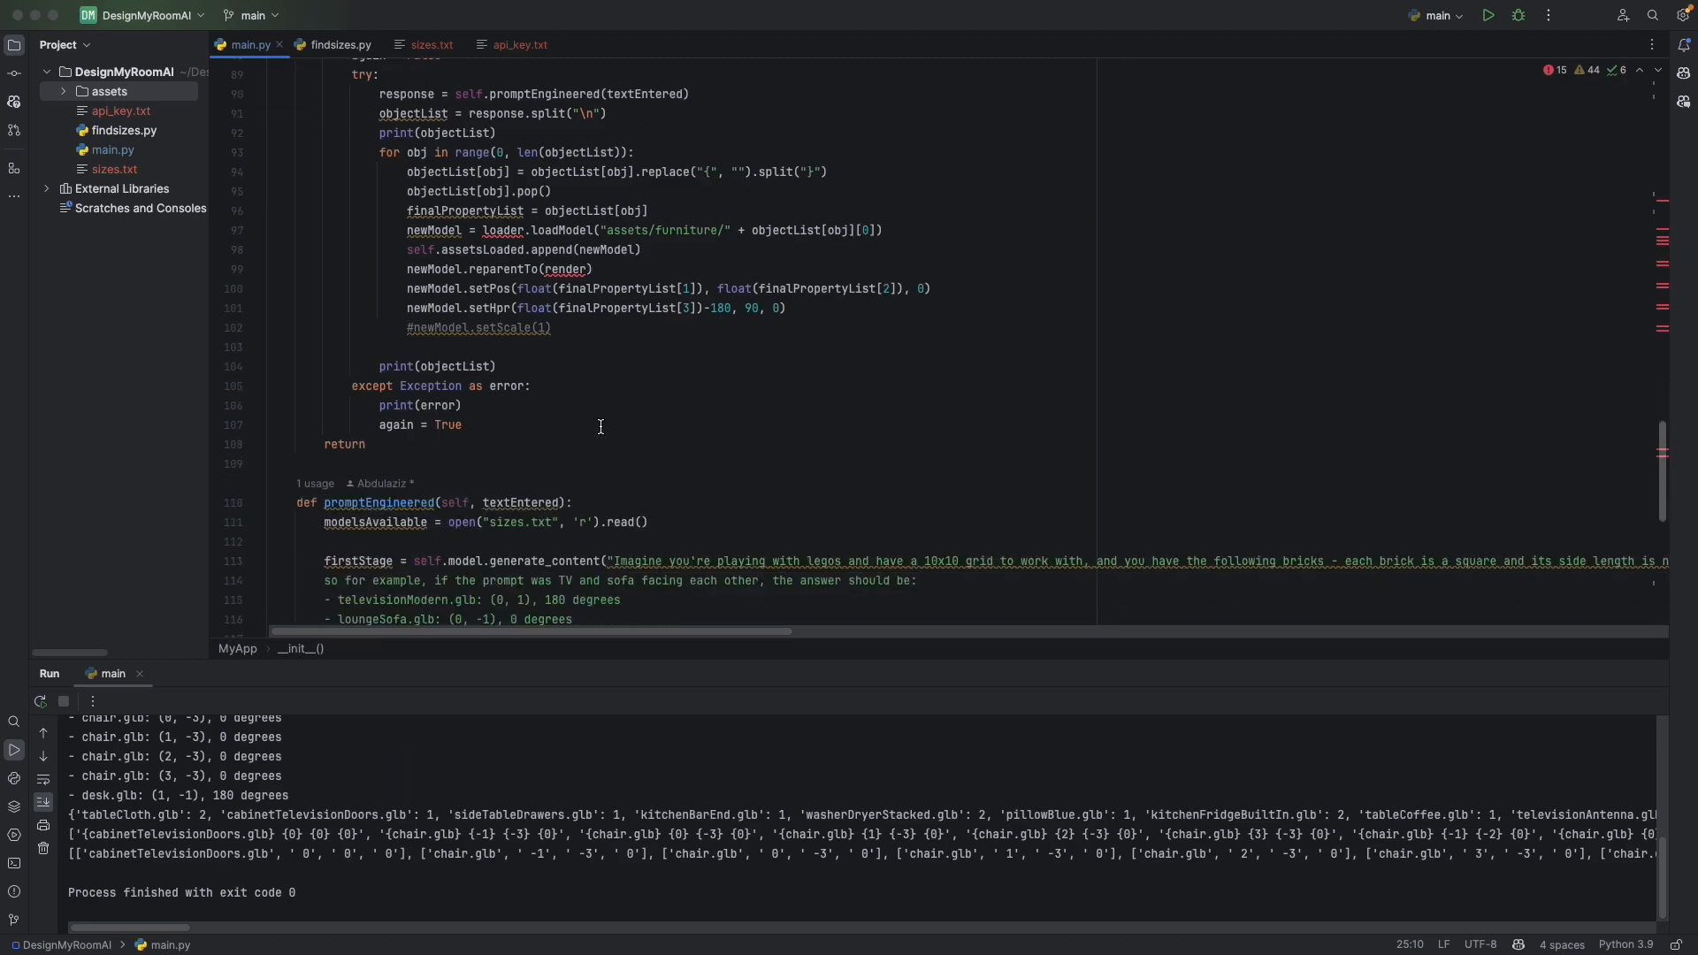